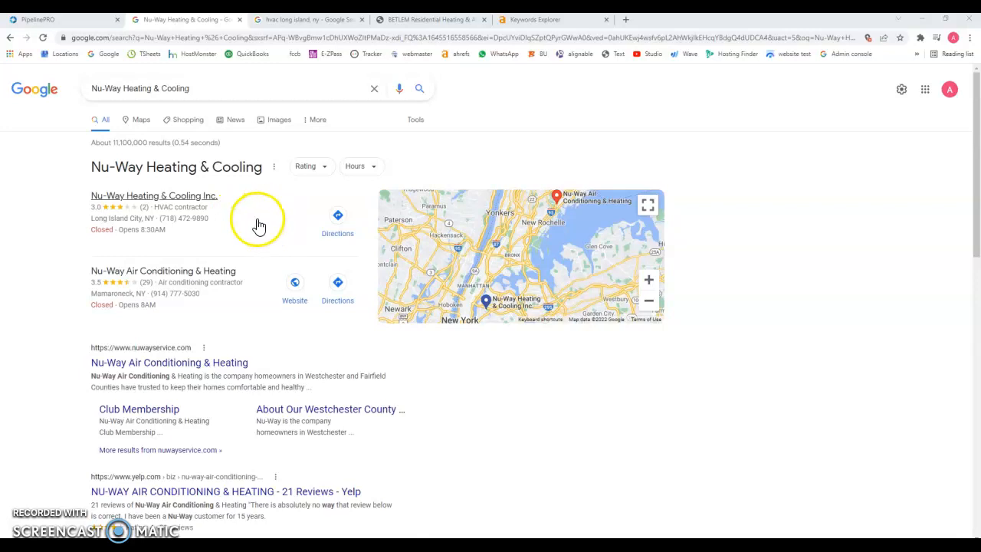
{"action": "mouse_move", "coordinate": [243, 222]}
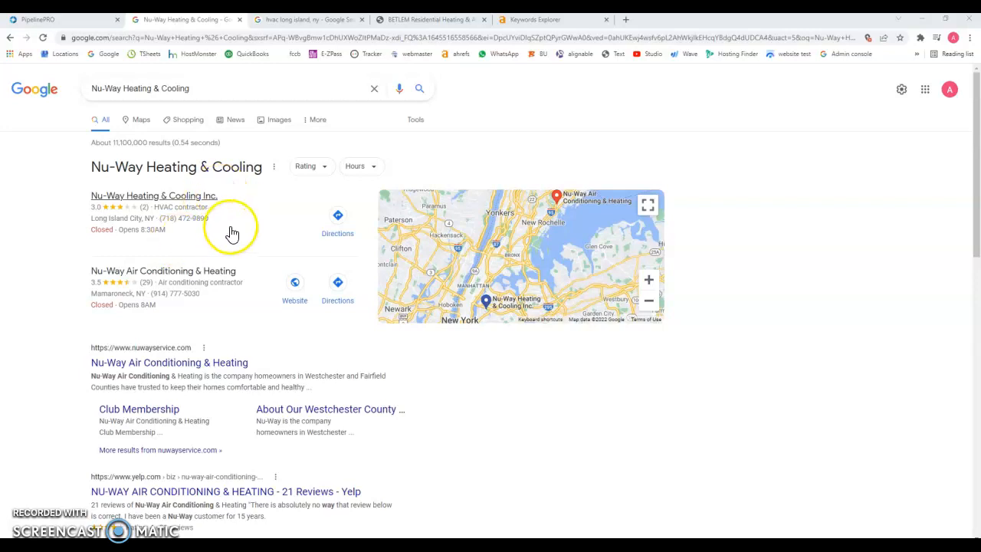
{"action": "mouse_move", "coordinate": [160, 208]}
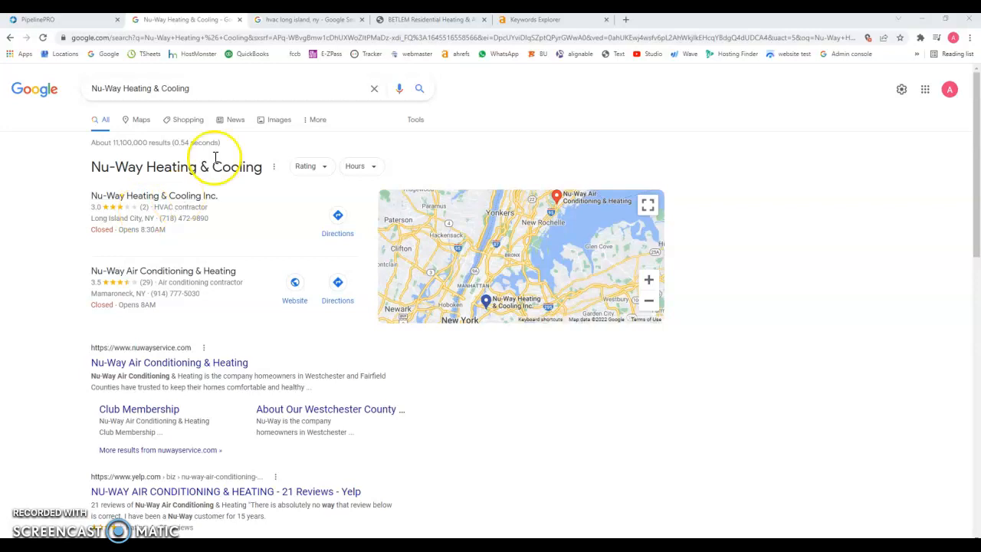
Step: Review the 'hvac long island, ny' results, scrolling past the ads and Hvac Contractors map pack
{"action": "left_click", "coordinate": [307, 19]}
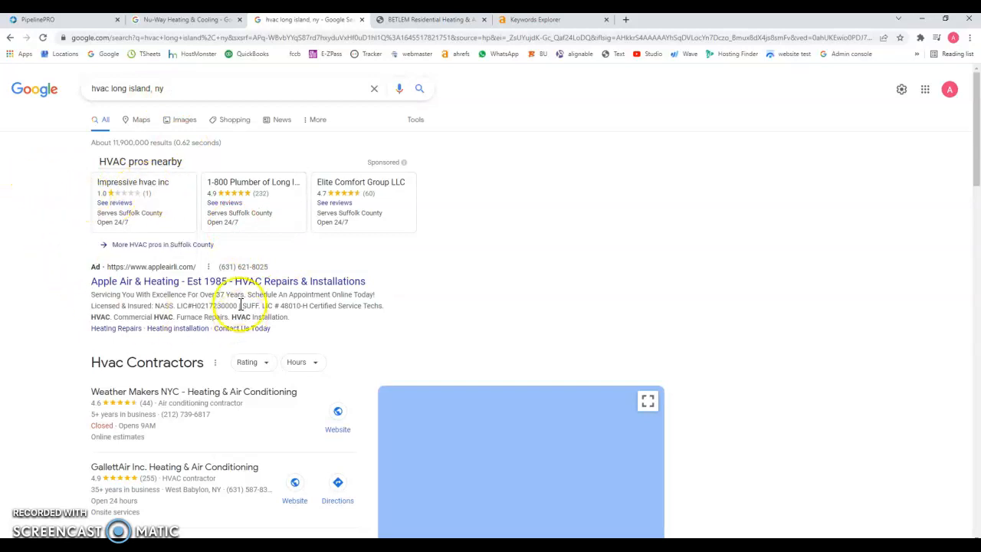
{"action": "scroll", "scroll_direction": "down", "scroll_amount": 3}
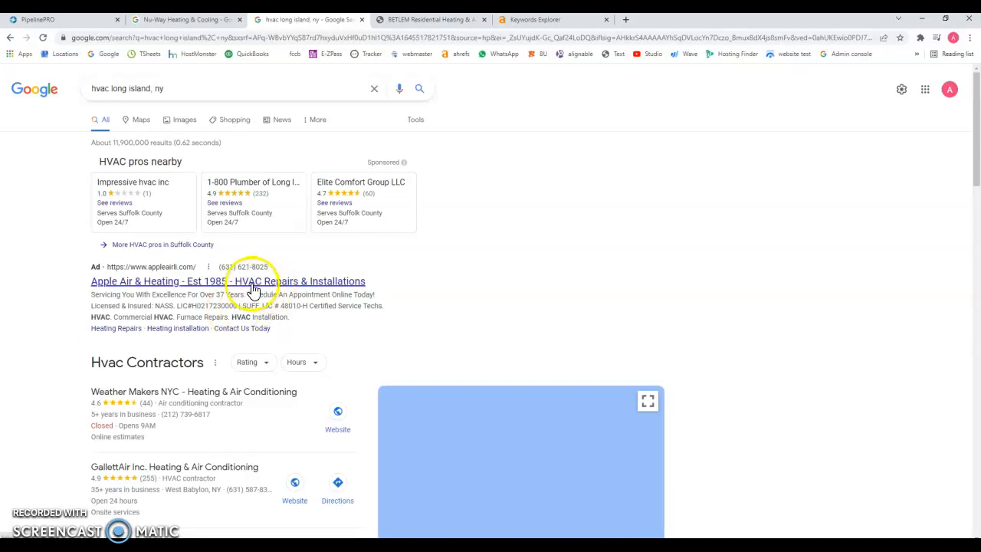
{"action": "scroll", "scroll_direction": "down", "scroll_amount": 3}
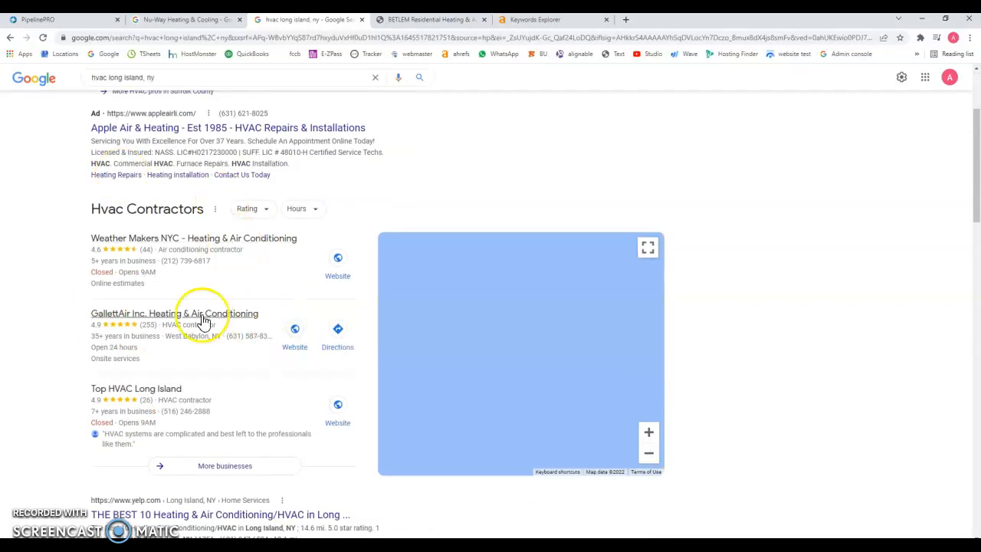
{"action": "mouse_move", "coordinate": [251, 276]}
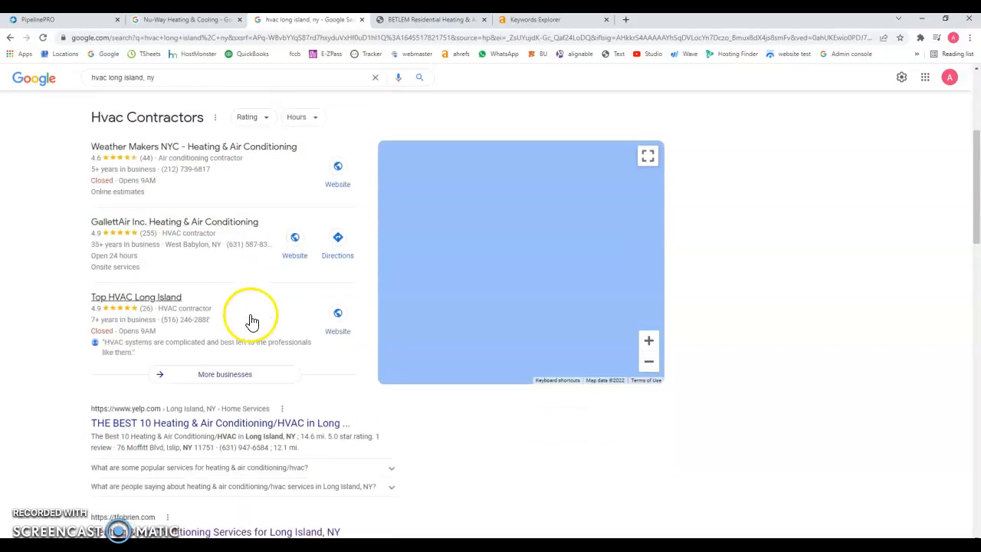
{"action": "scroll", "scroll_direction": "down", "scroll_amount": 3}
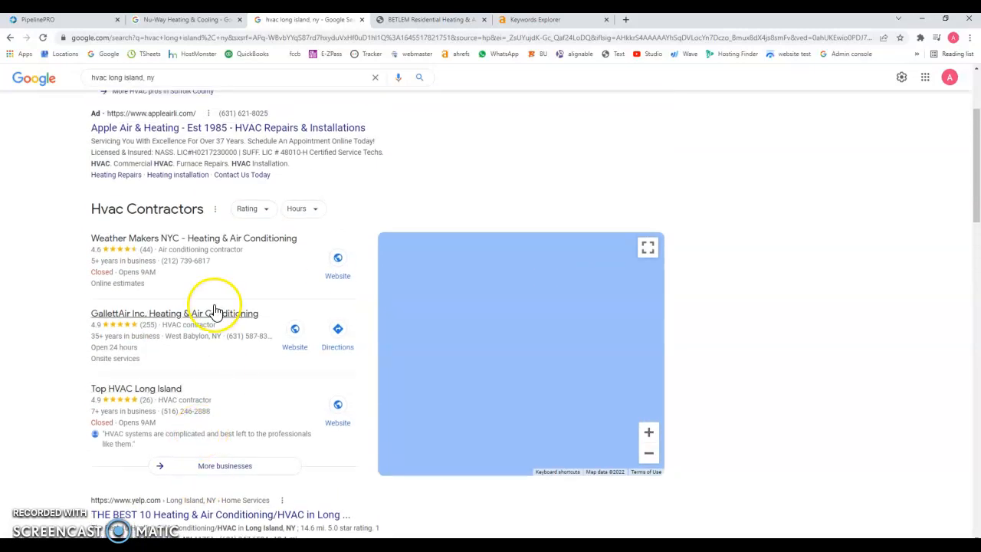
{"action": "scroll", "scroll_direction": "down", "scroll_amount": 3}
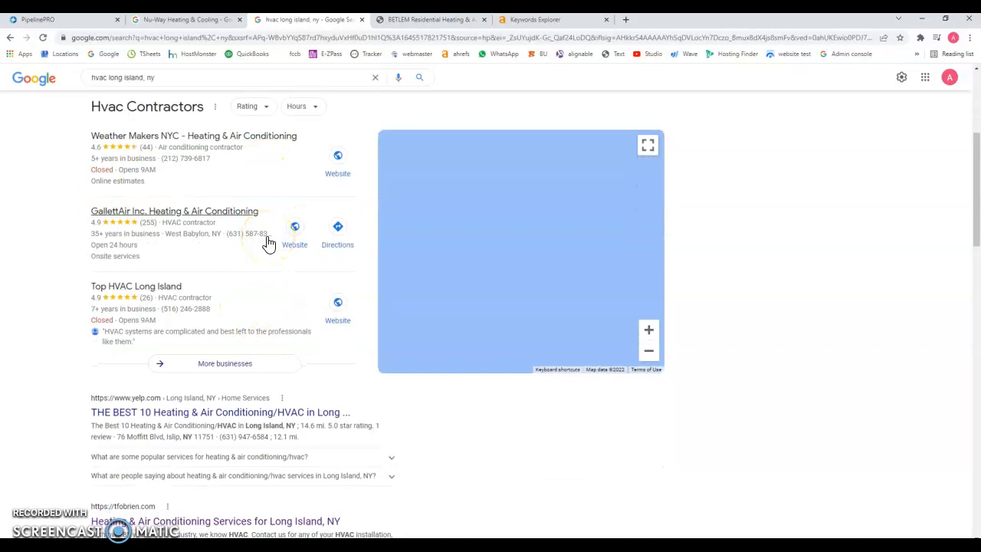
{"action": "mouse_move", "coordinate": [266, 175]}
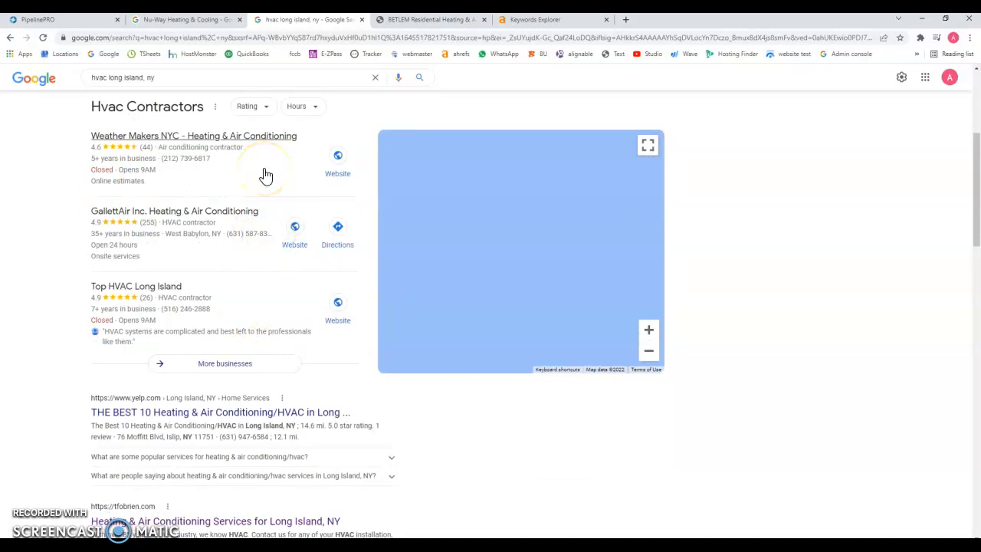
{"action": "scroll", "scroll_direction": "down", "scroll_amount": 3}
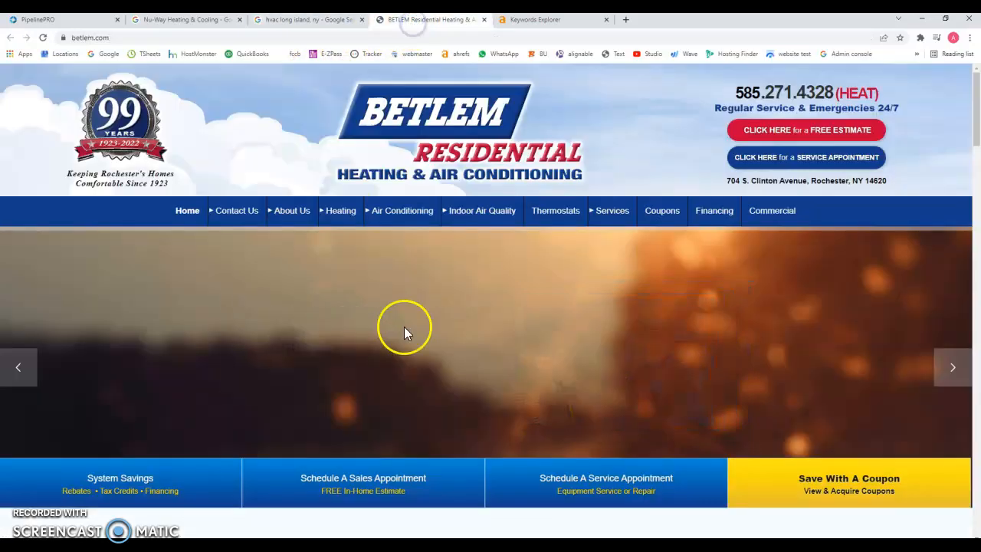
Step: Switch to the T.F. O'Brien Cooling & Heating website tab
{"action": "left_click", "coordinate": [307, 18]}
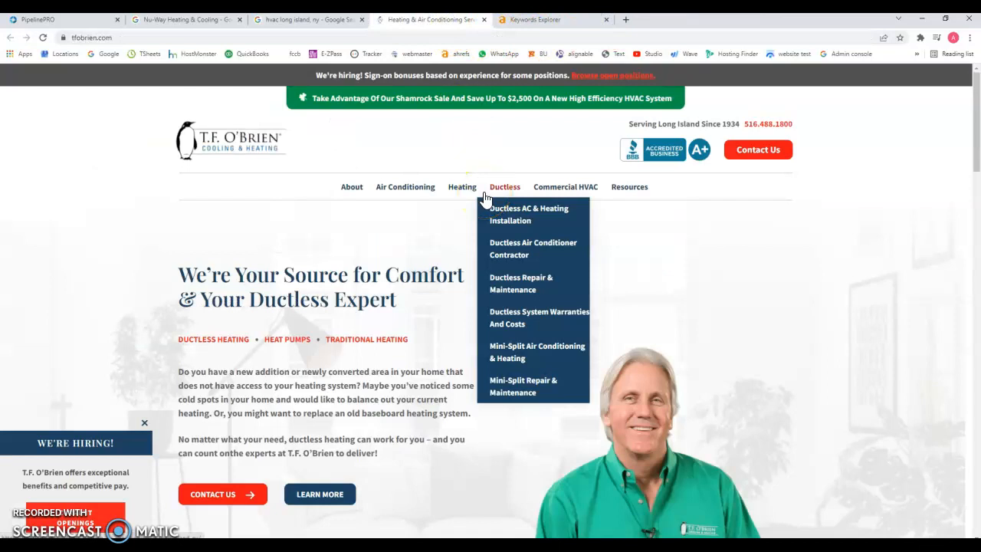
{"action": "scroll", "scroll_direction": "down", "scroll_amount": 3}
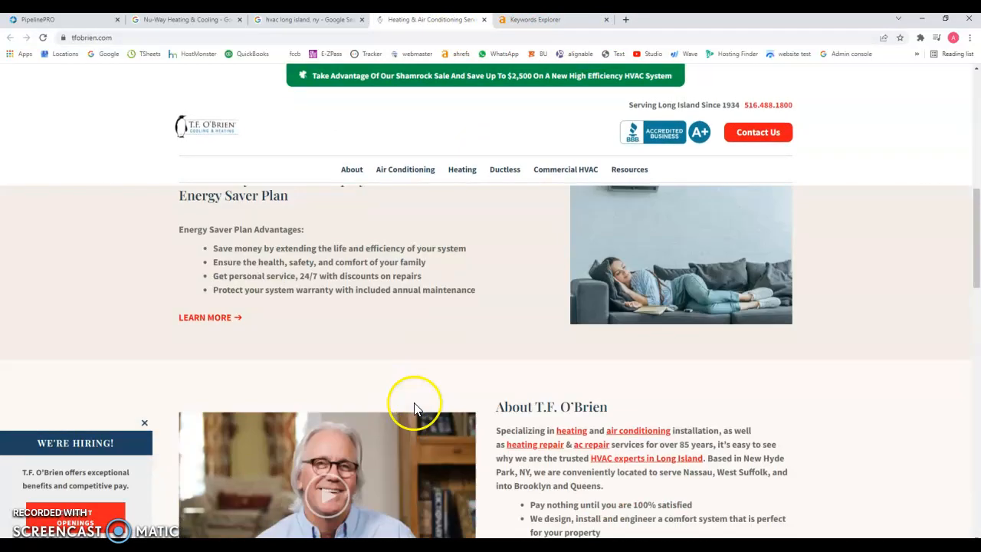
{"action": "scroll", "scroll_direction": "up", "scroll_amount": 3}
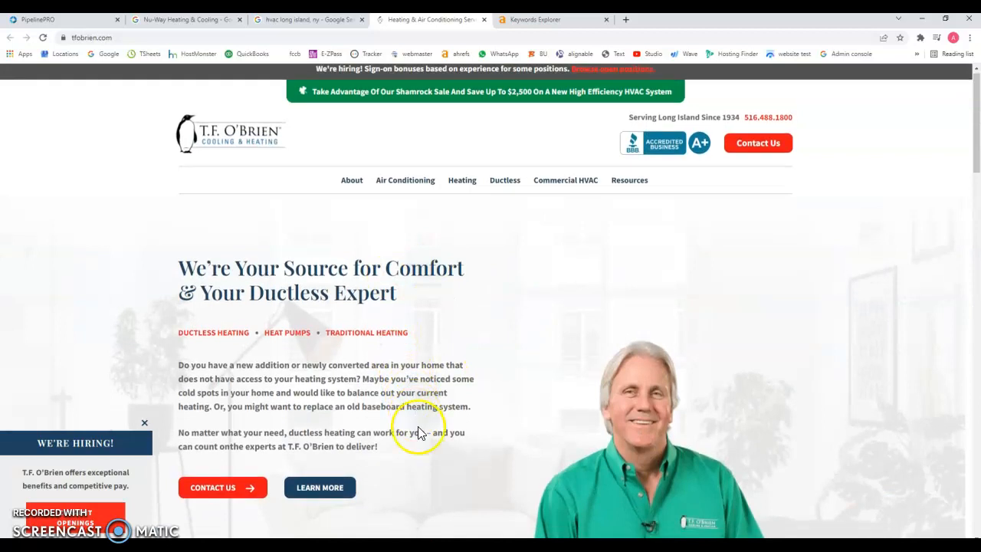
{"action": "scroll", "scroll_direction": "down", "scroll_amount": 3}
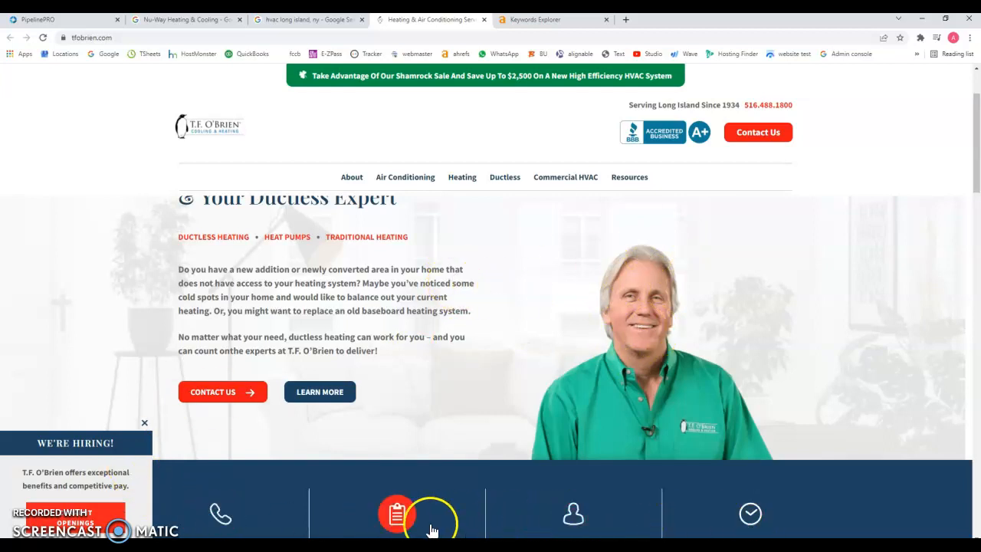
{"action": "left_click_drag", "start_coordinate": [181, 258], "coordinate": [376, 351]}
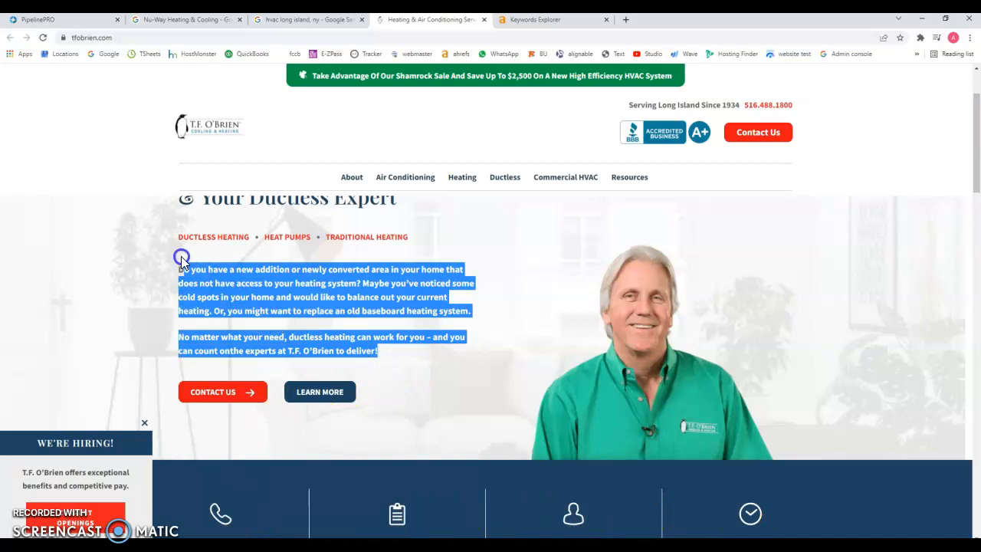
{"action": "scroll", "scroll_direction": "down", "scroll_amount": 3}
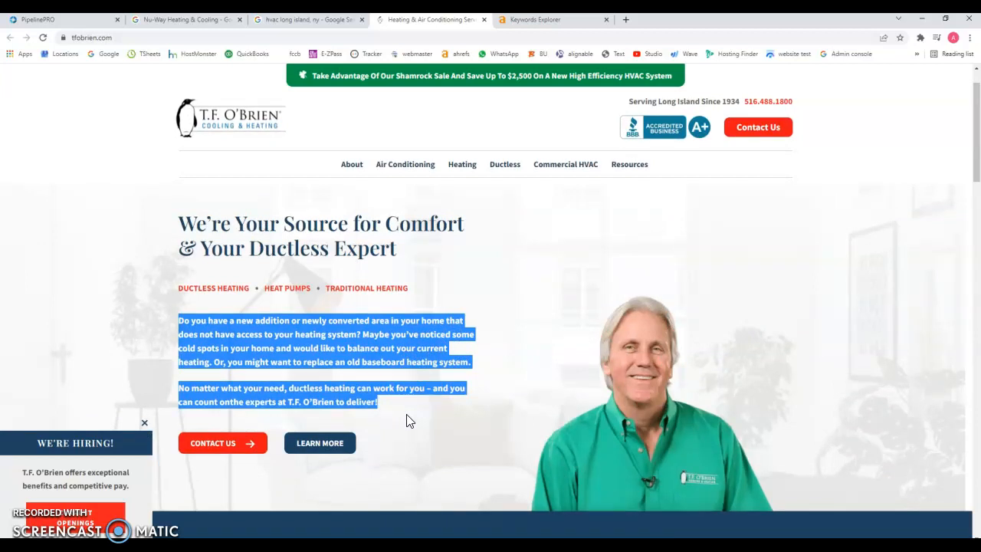
{"action": "left_click", "coordinate": [368, 355]}
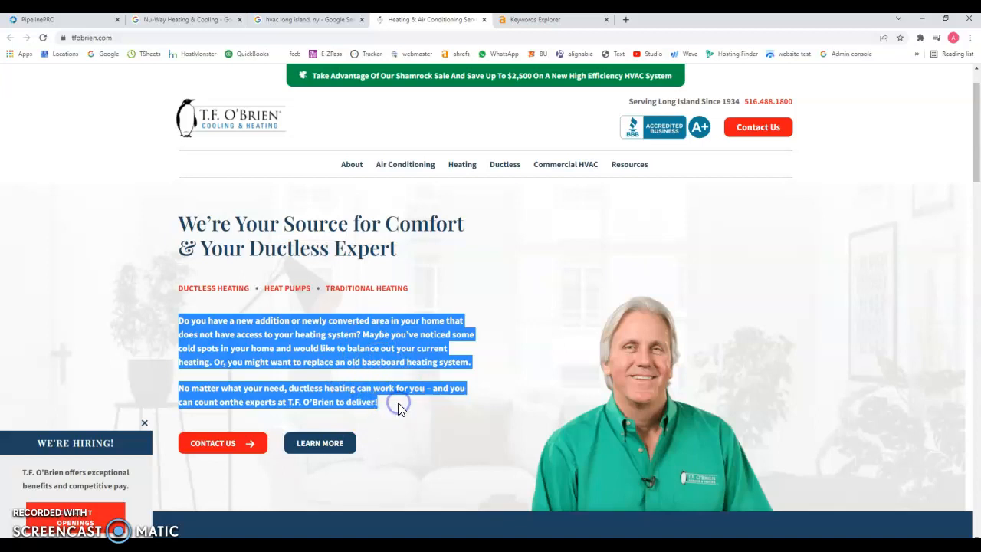
{"action": "mouse_move", "coordinate": [620, 129]}
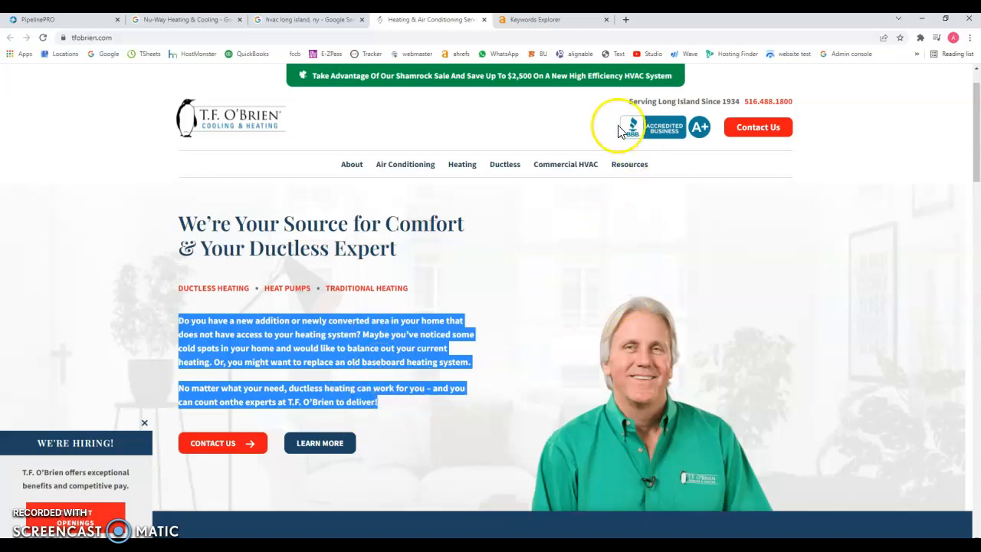
{"action": "scroll", "scroll_direction": "down", "scroll_amount": 3}
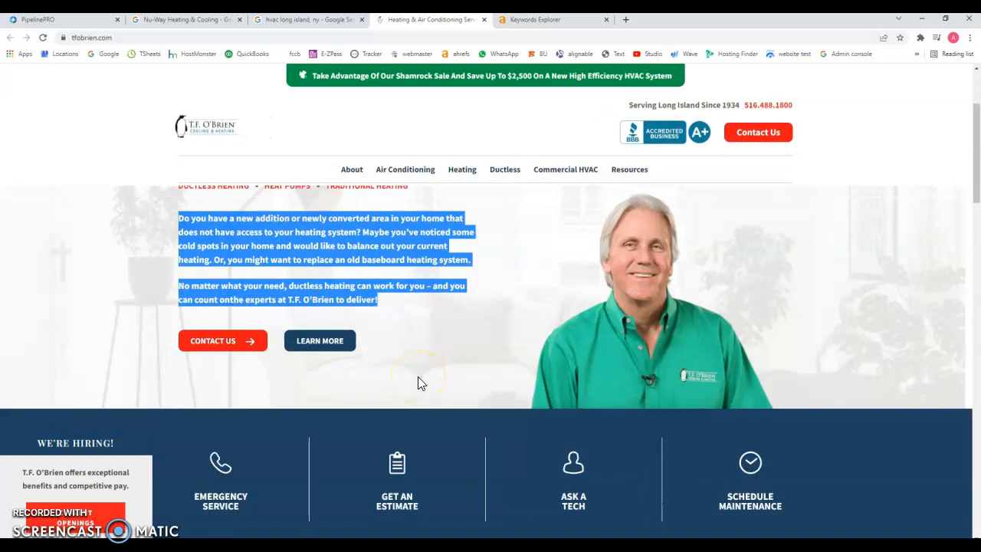
{"action": "mouse_move", "coordinate": [390, 215]}
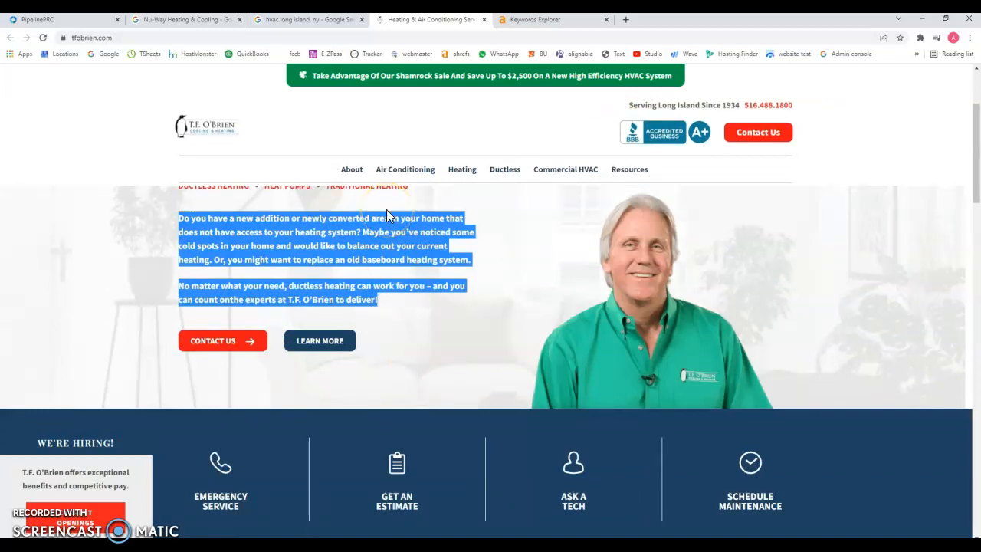
{"action": "mouse_move", "coordinate": [406, 332]}
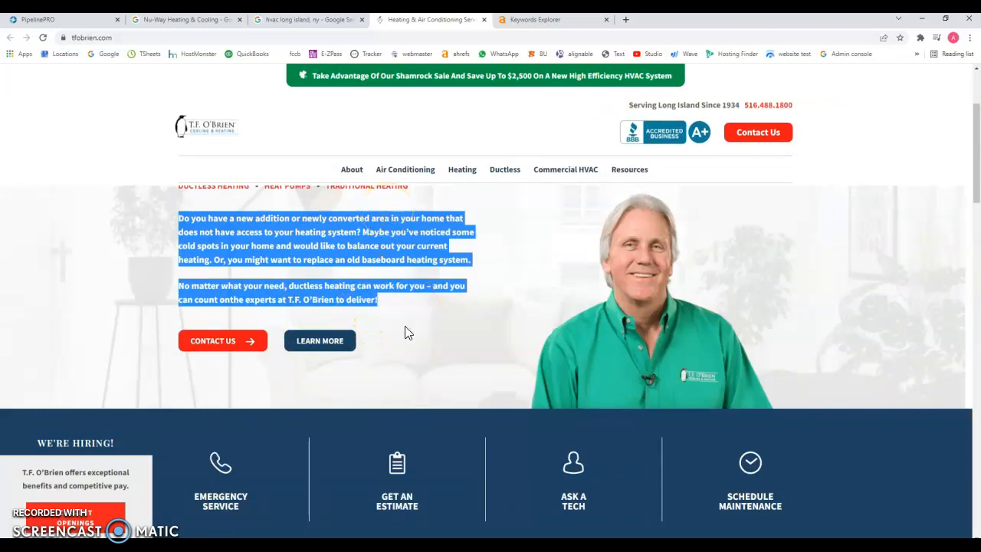
{"action": "scroll", "scroll_direction": "down", "scroll_amount": 3}
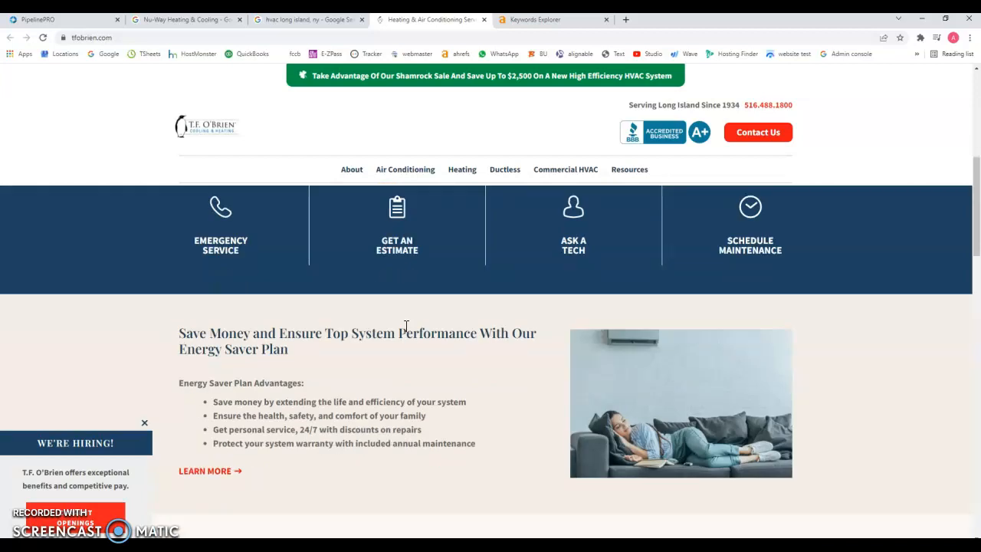
{"action": "mouse_move", "coordinate": [435, 456]}
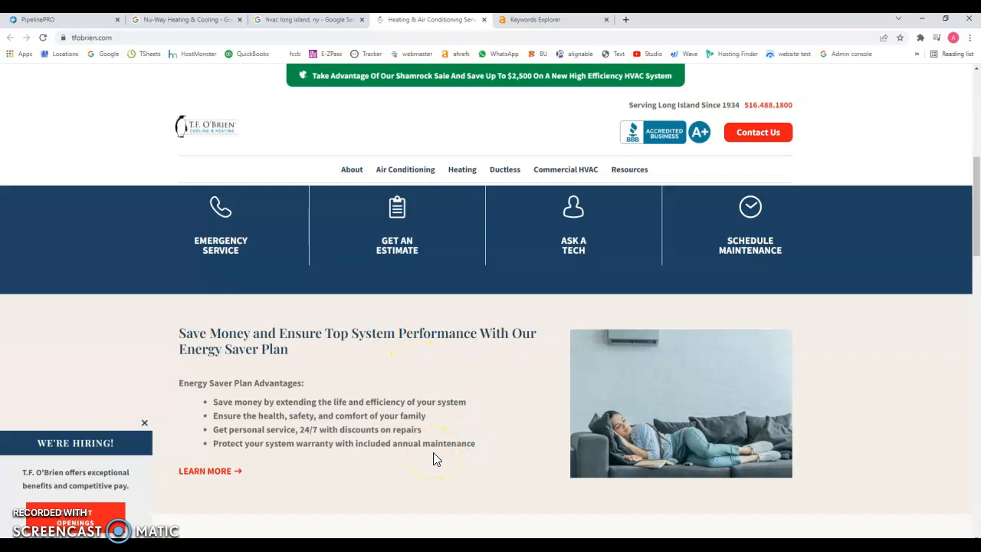
{"action": "double_click", "coordinate": [454, 443]}
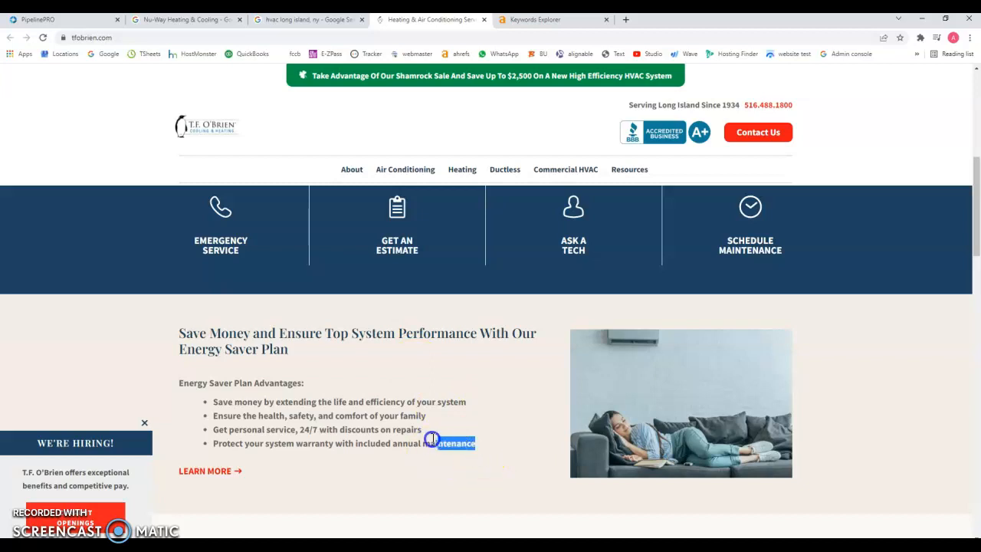
{"action": "left_click_drag", "start_coordinate": [432, 441], "coordinate": [221, 383]}
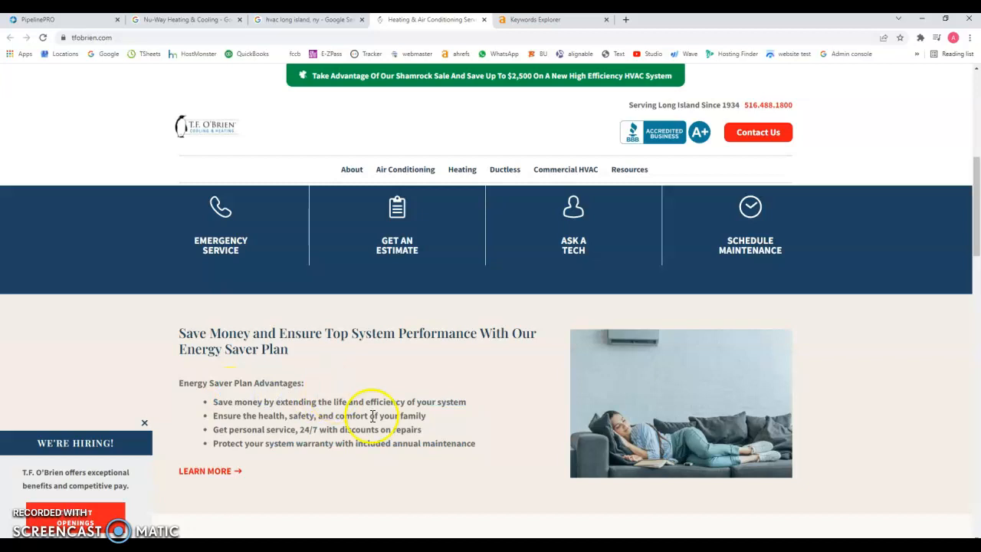
Step: Scroll the T.F. O'Brien page down to its service-area map, then return to the homepage top
{"action": "scroll", "scroll_direction": "down", "scroll_amount": 3}
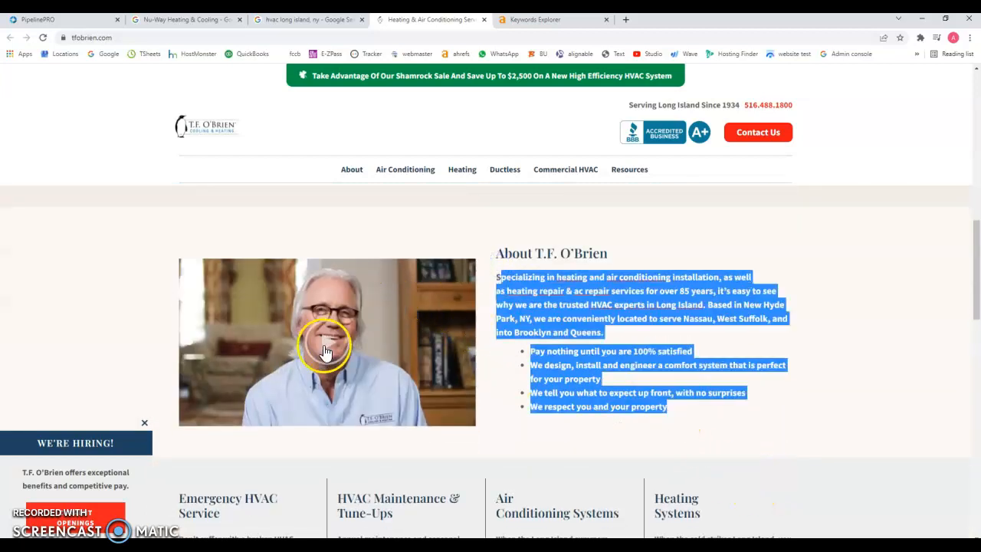
{"action": "scroll", "scroll_direction": "down", "scroll_amount": 3}
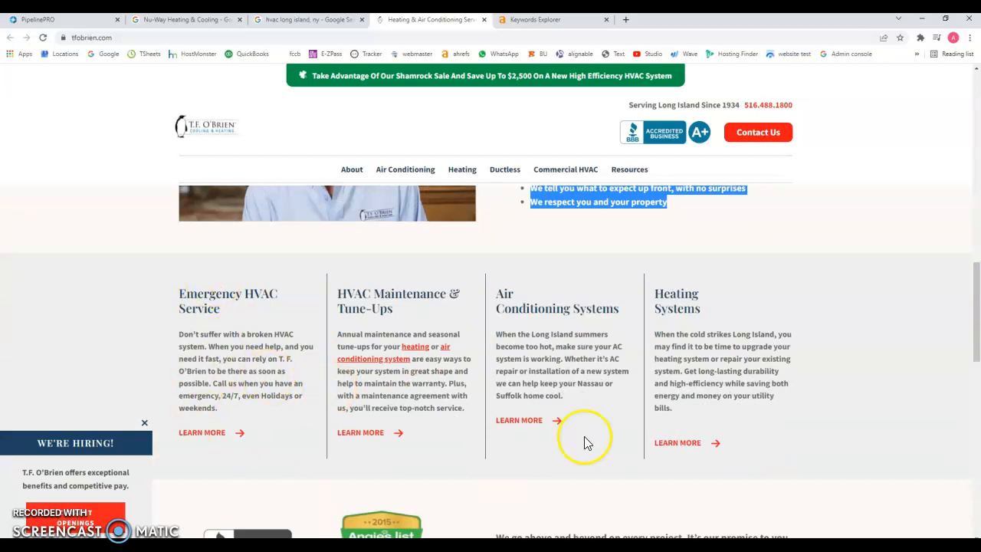
{"action": "scroll", "scroll_direction": "down", "scroll_amount": 3}
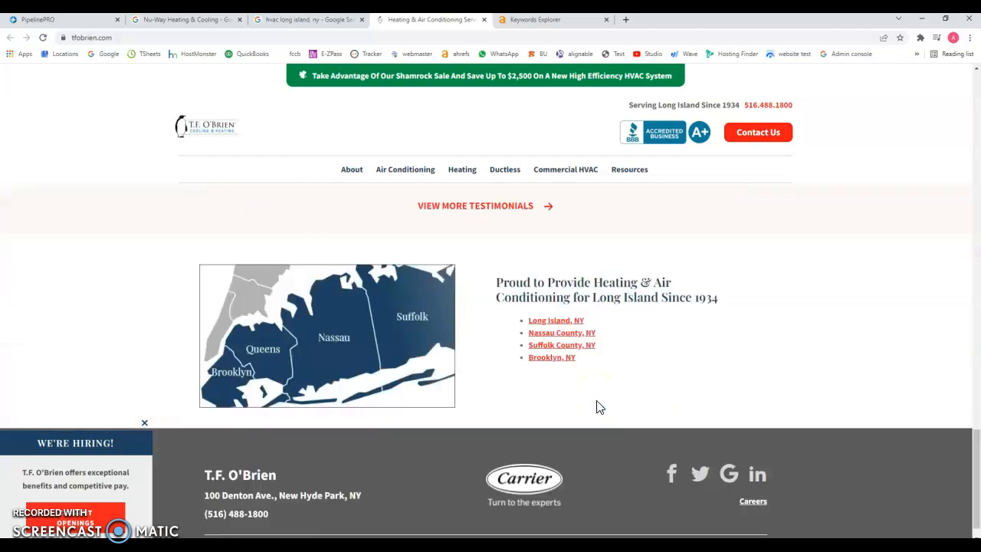
{"action": "scroll", "scroll_direction": "down", "scroll_amount": 3}
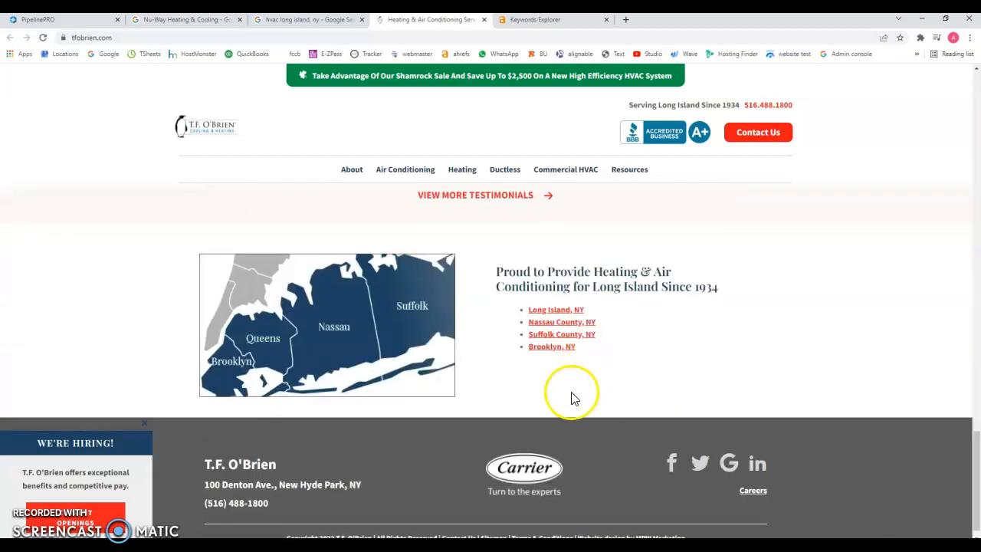
{"action": "mouse_move", "coordinate": [552, 346]}
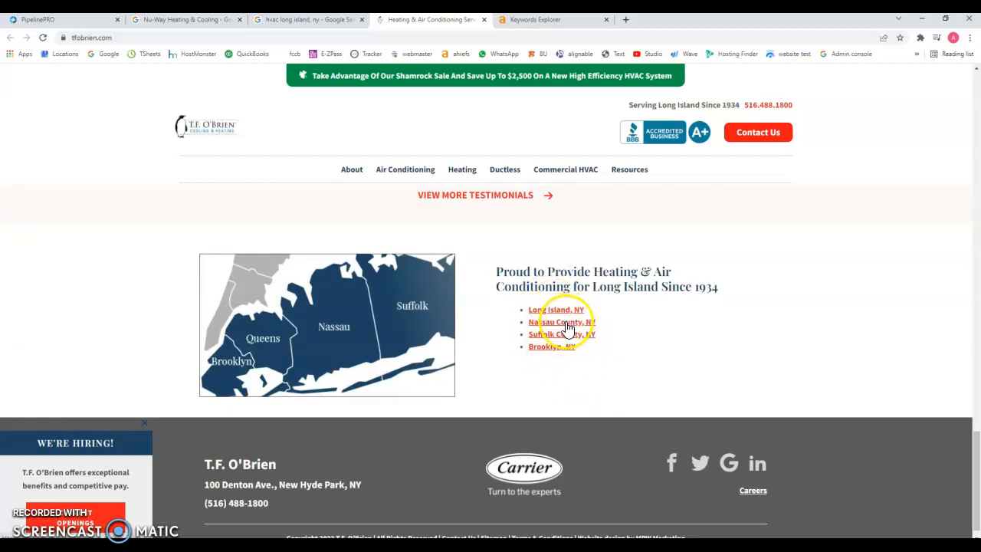
{"action": "scroll", "scroll_direction": "down", "scroll_amount": 3}
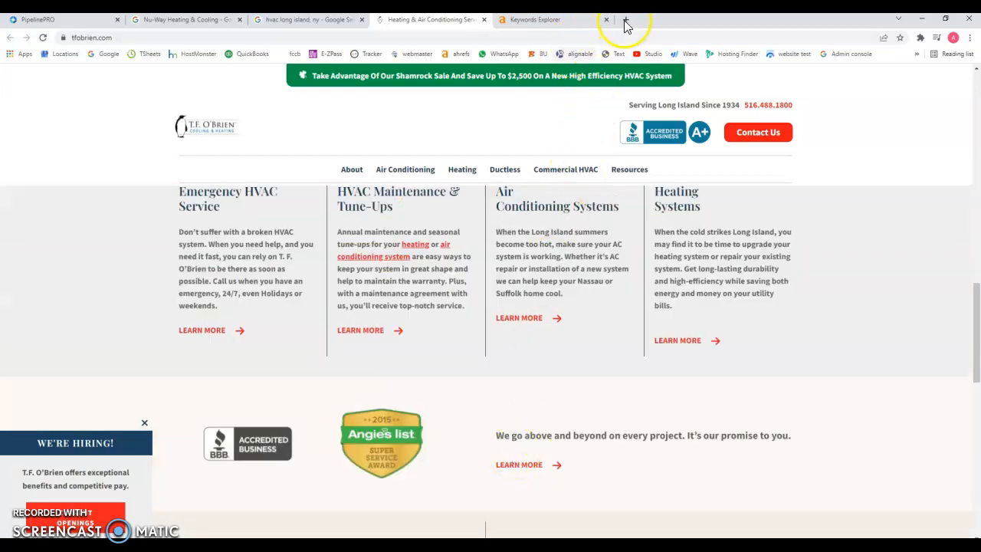
{"action": "left_click", "coordinate": [625, 18]}
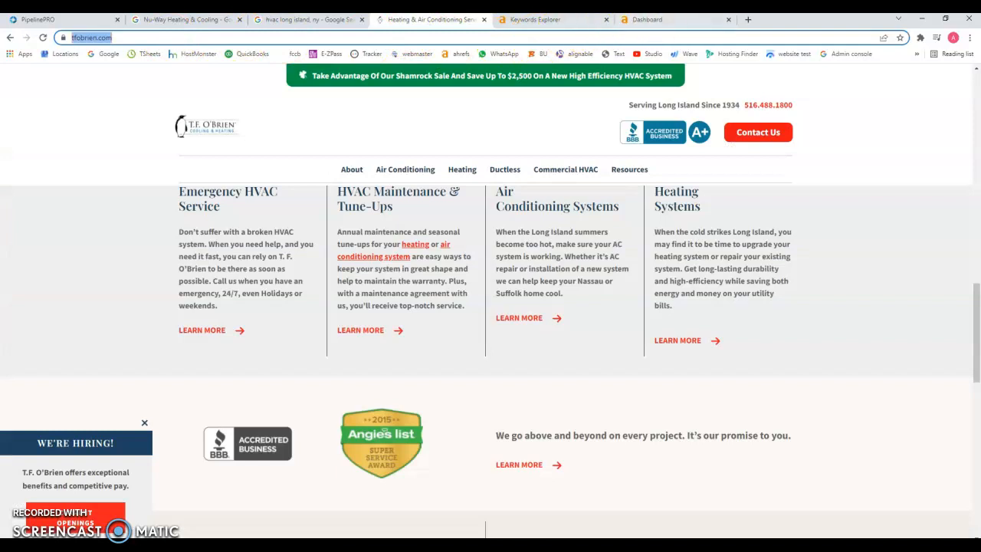
{"action": "left_click", "coordinate": [674, 18]}
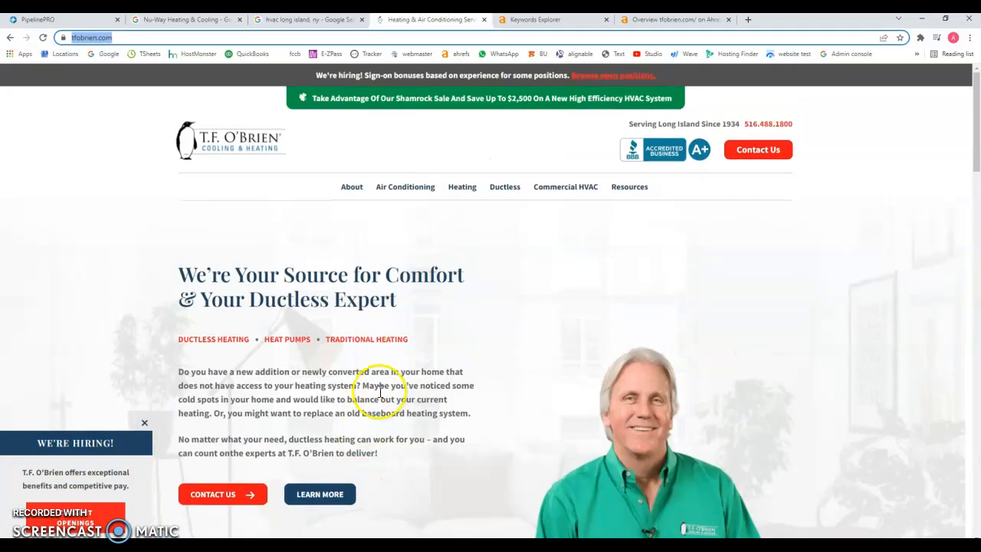
{"action": "mouse_move", "coordinate": [405, 187]}
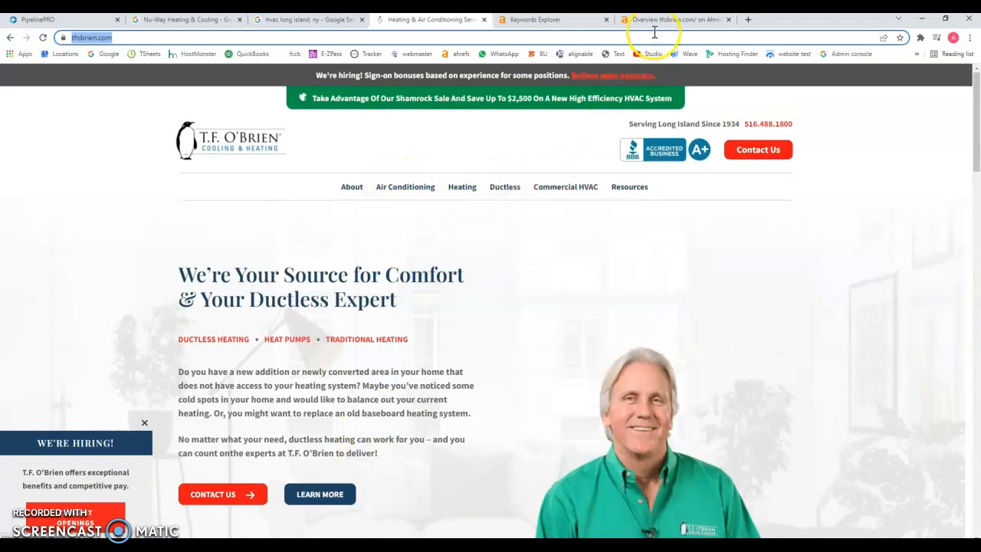
Step: View tfobrien.com's Ahrefs overview: 3.66K backlinks, 352 referring domains, 1.8K organic traffic
{"action": "left_click", "coordinate": [674, 18]}
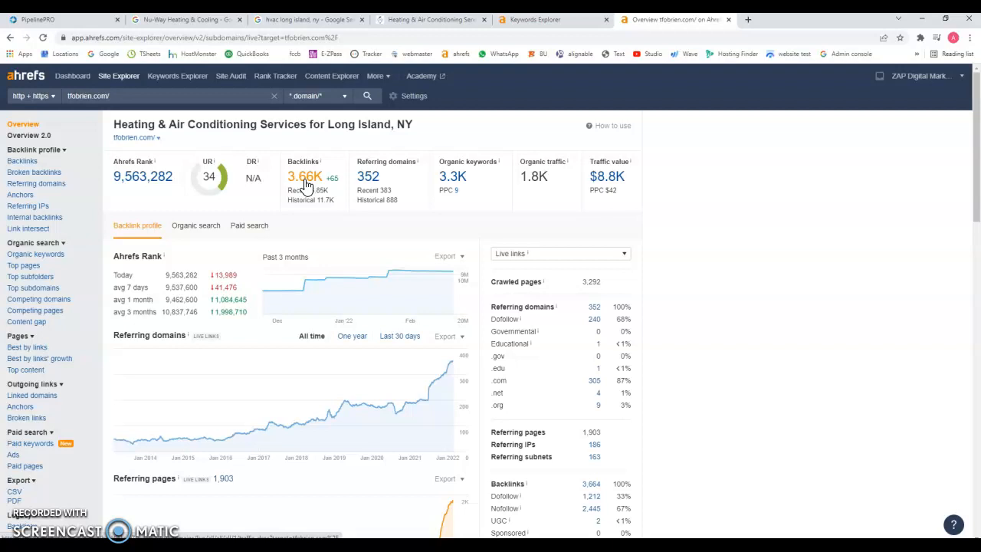
{"action": "left_click", "coordinate": [305, 176]}
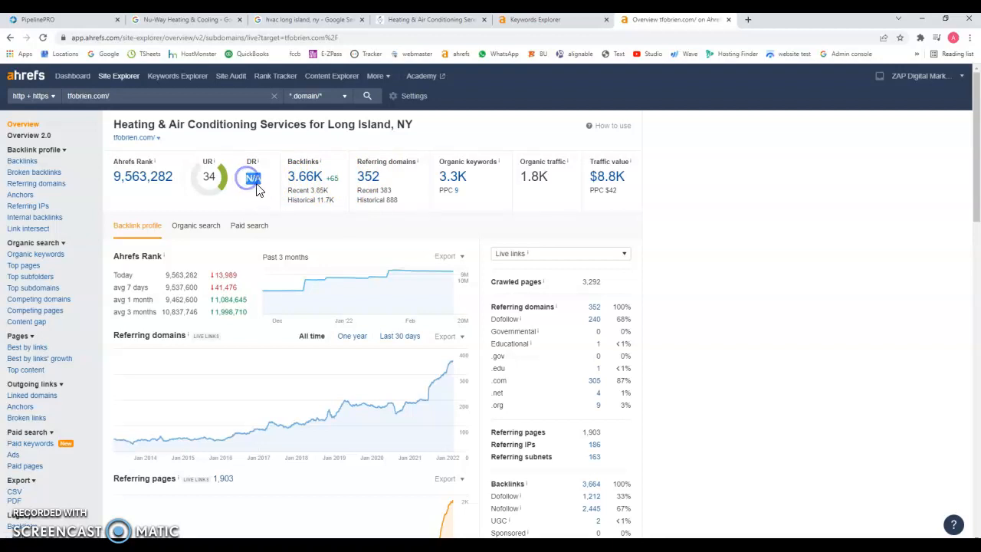
{"action": "mouse_move", "coordinate": [416, 223]}
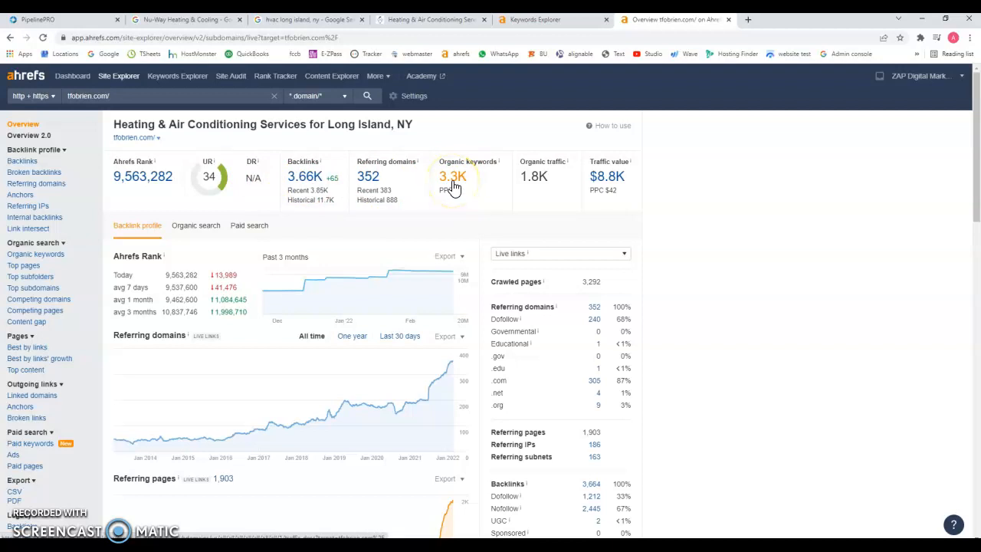
Step: Show tfobrien.com's full organic keywords list and mark the position for hvac long island
{"action": "left_click", "coordinate": [454, 176]}
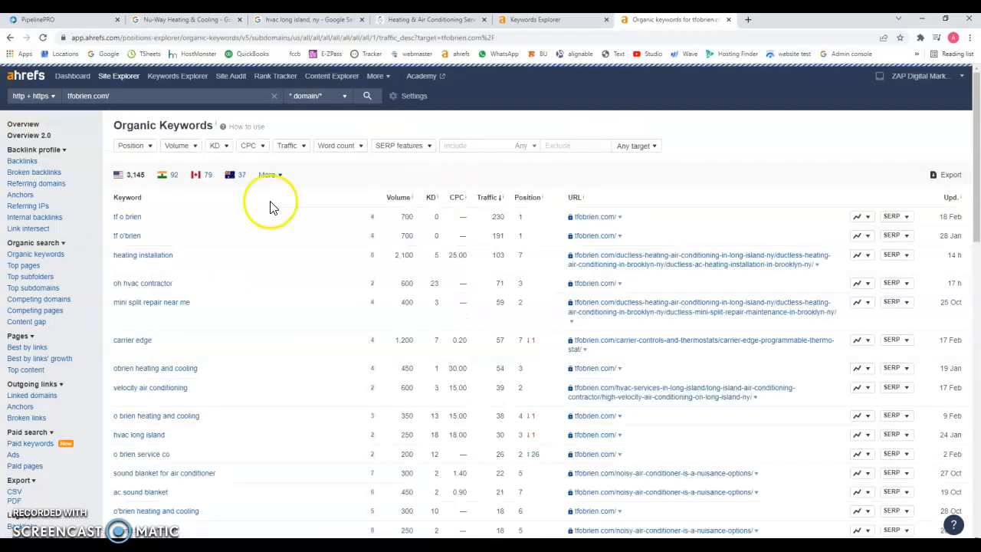
{"action": "mouse_move", "coordinate": [190, 263]}
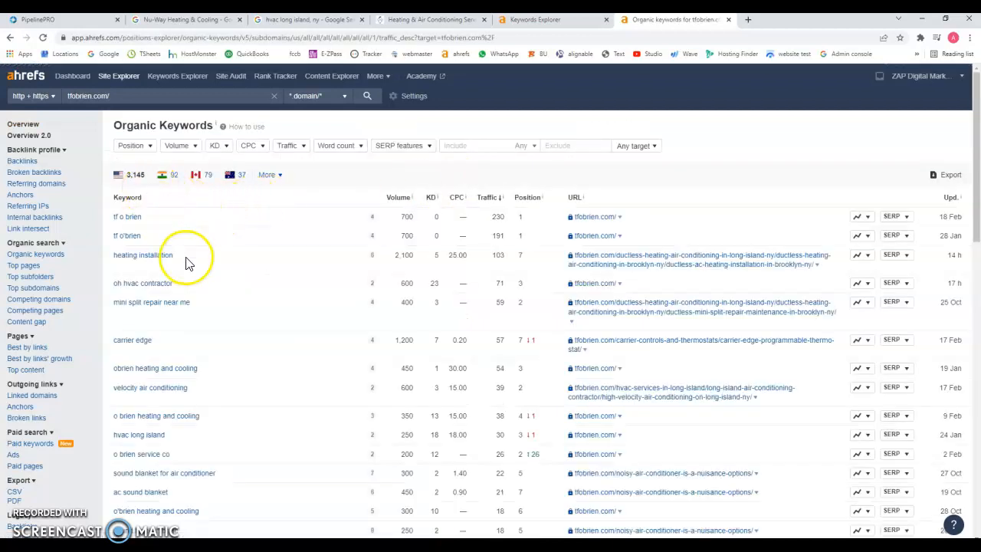
{"action": "scroll", "scroll_direction": "down", "scroll_amount": 3}
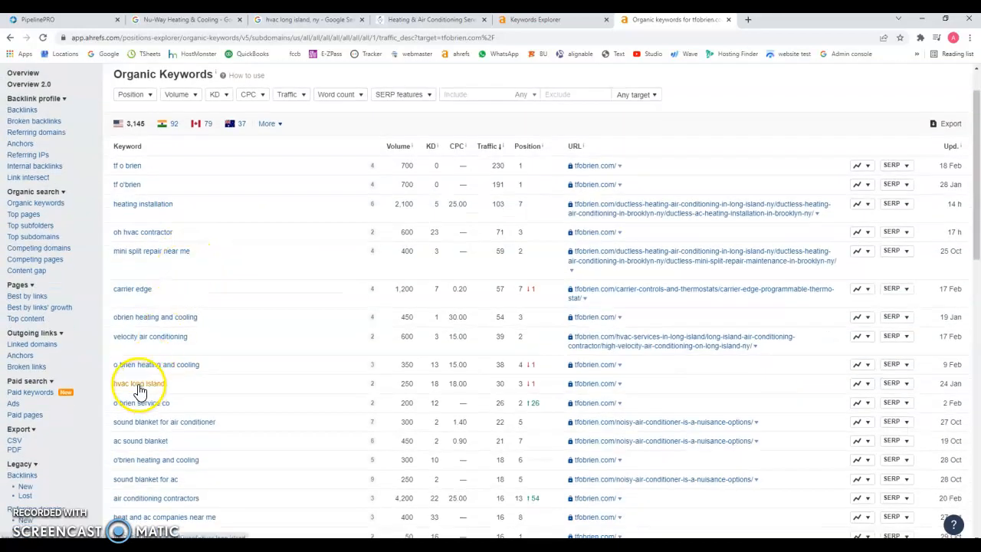
{"action": "mouse_move", "coordinate": [365, 405]}
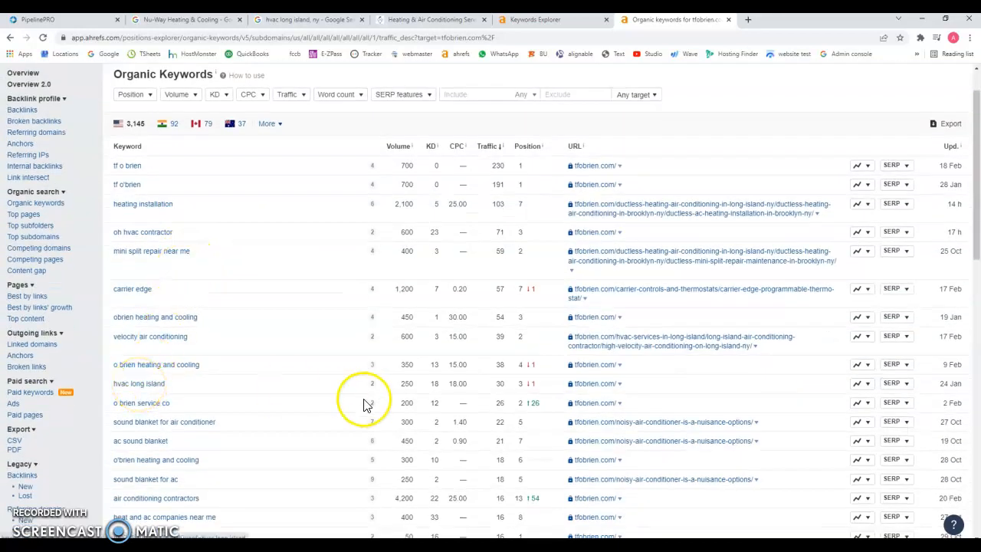
{"action": "double_click", "coordinate": [406, 383]}
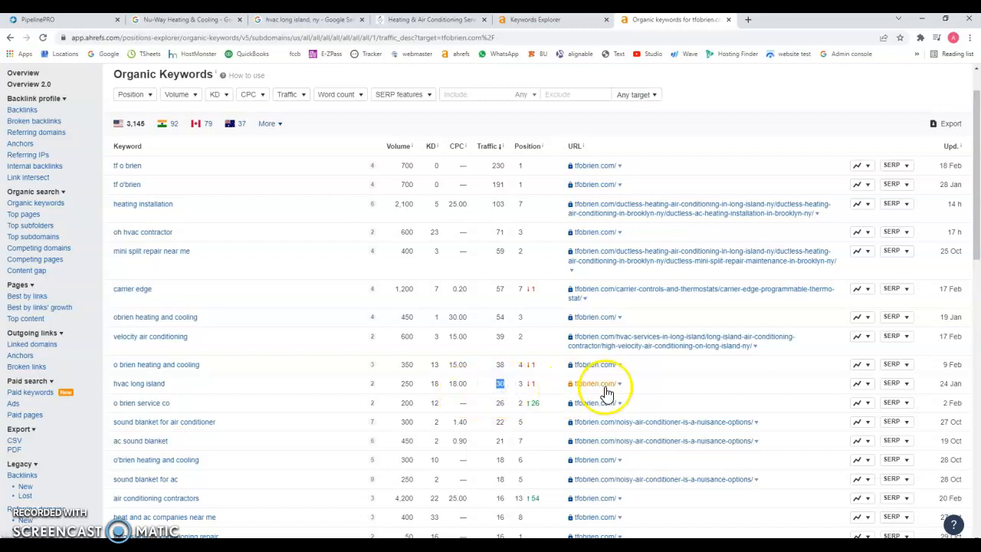
{"action": "mouse_move", "coordinate": [466, 82]}
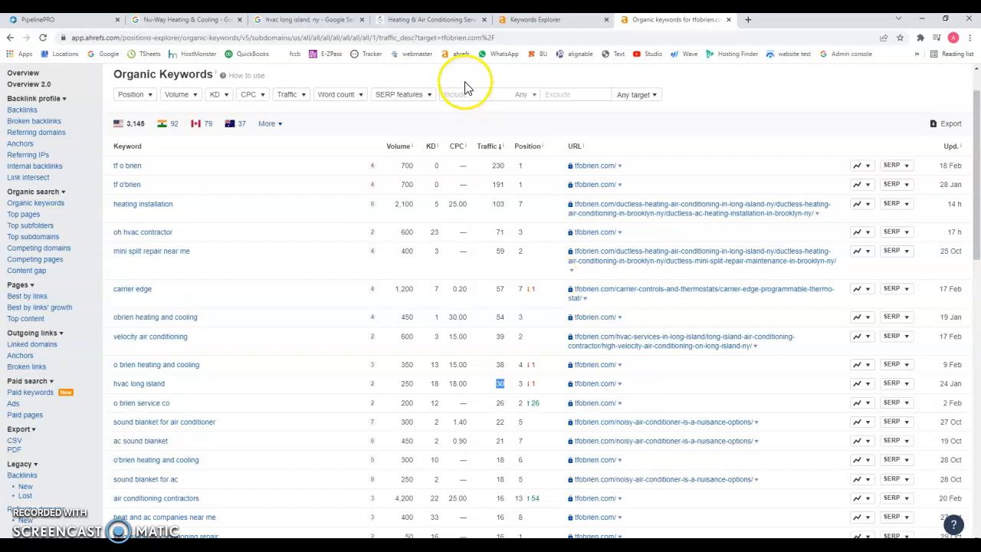
{"action": "mouse_move", "coordinate": [429, 18]}
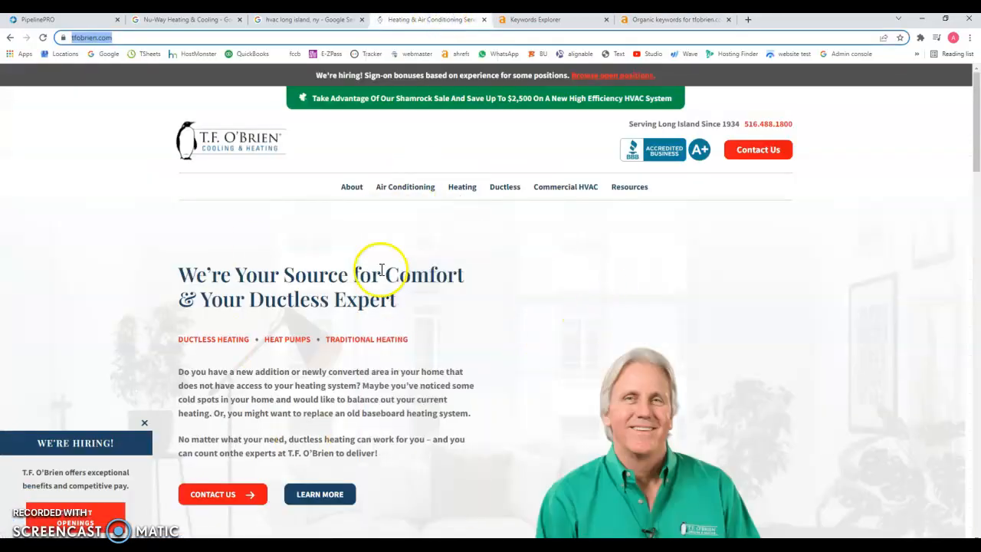
{"action": "mouse_move", "coordinate": [291, 202]}
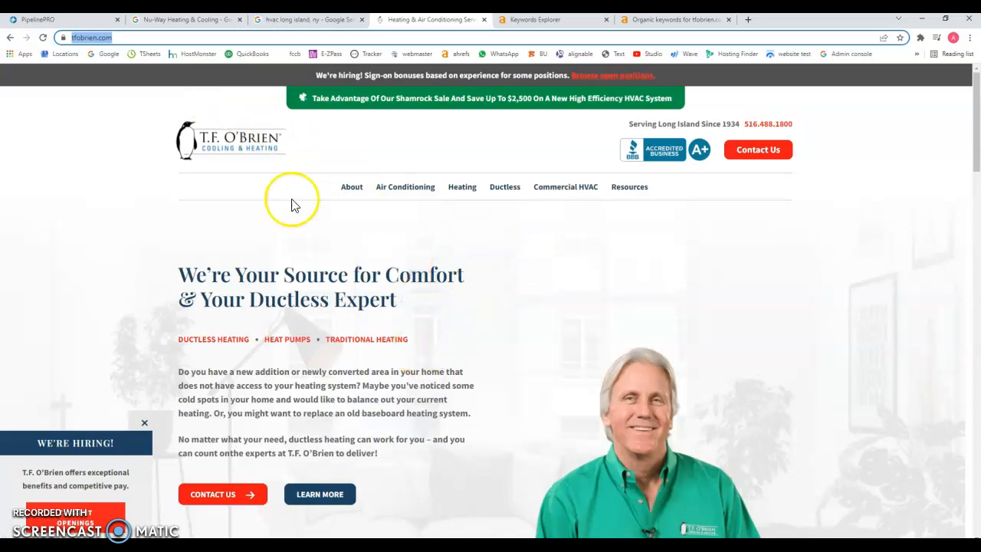
{"action": "mouse_move", "coordinate": [558, 290]}
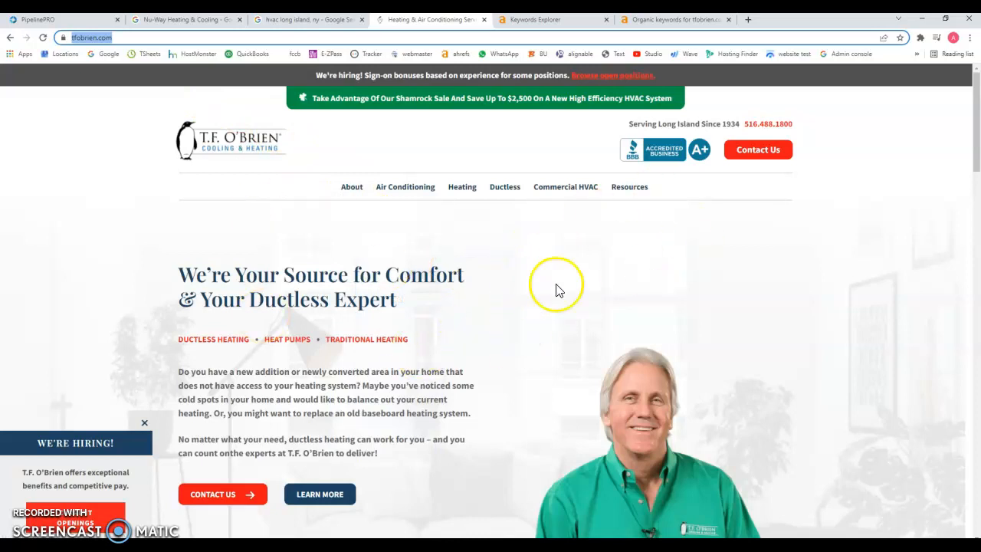
{"action": "mouse_move", "coordinate": [59, 298]}
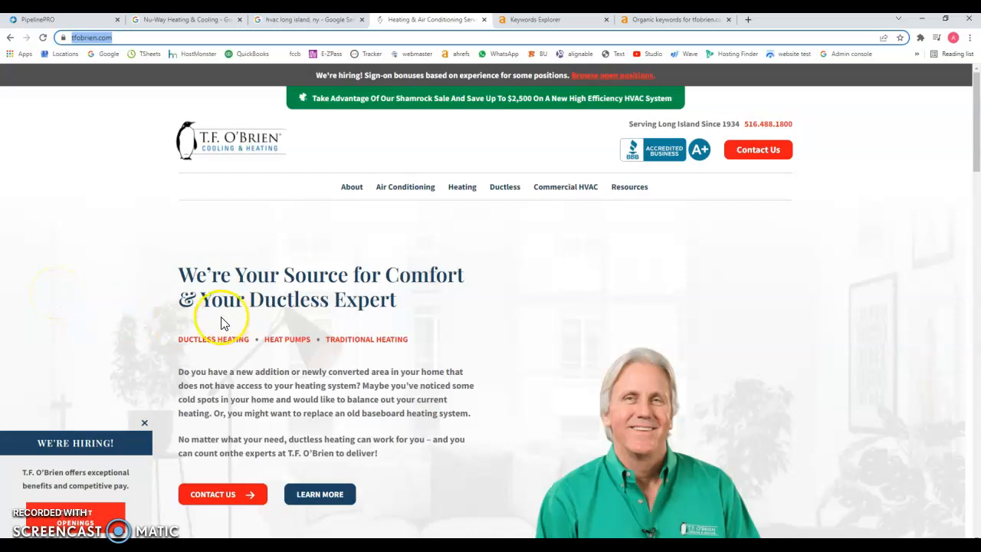
{"action": "mouse_move", "coordinate": [775, 161]}
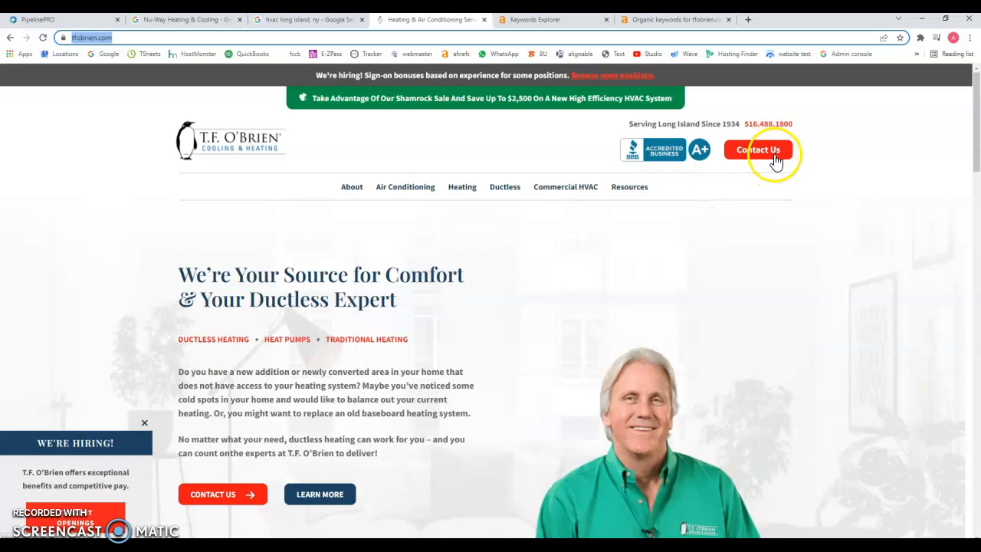
Step: Look over the T.F. O'Brien homepage header and Contact Us options
{"action": "scroll", "scroll_direction": "down", "scroll_amount": 3}
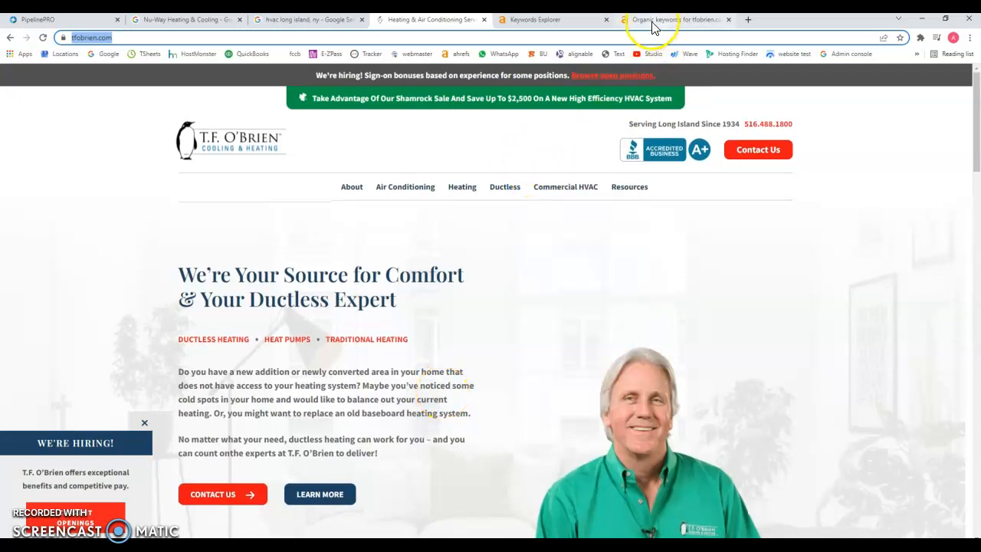
Step: Scroll further down the organic keywords and mark the ranking for hvac technicians near me
{"action": "left_click", "coordinate": [673, 18]}
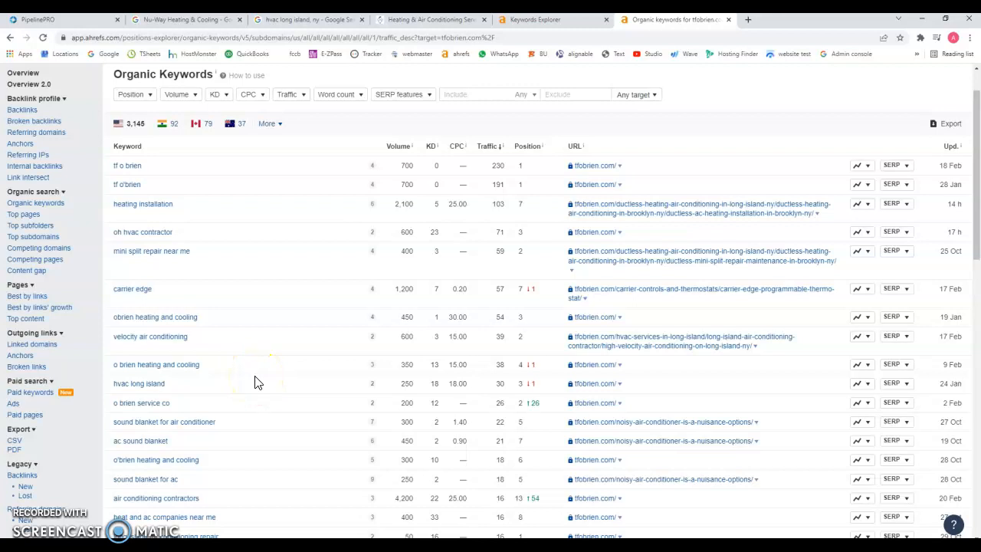
{"action": "scroll", "scroll_direction": "down", "scroll_amount": 3}
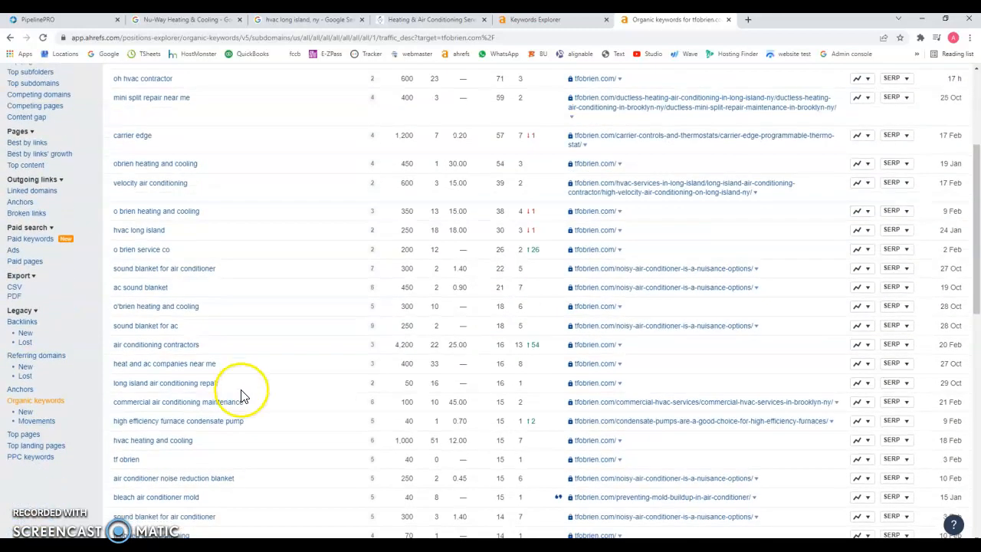
{"action": "scroll", "scroll_direction": "down", "scroll_amount": 3}
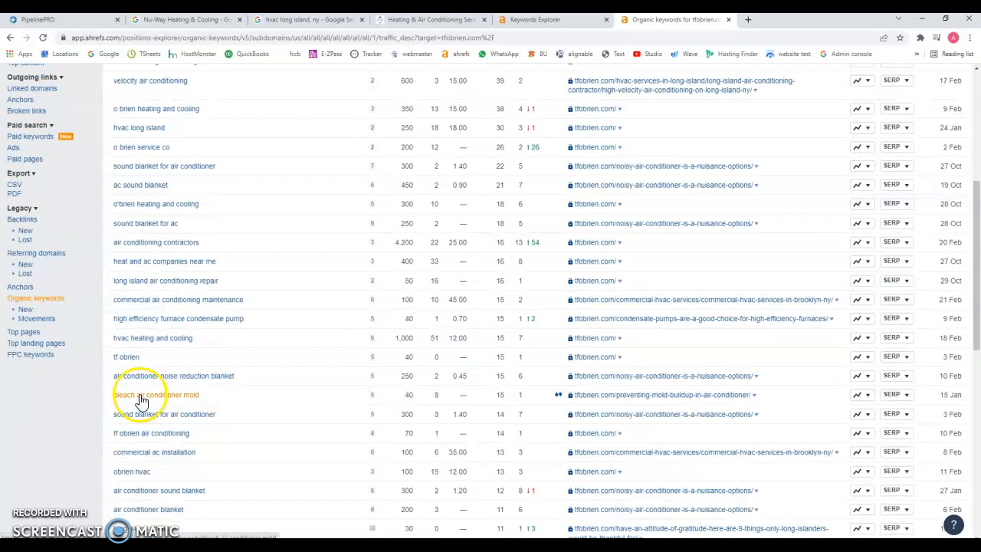
{"action": "scroll", "scroll_direction": "down", "scroll_amount": 3}
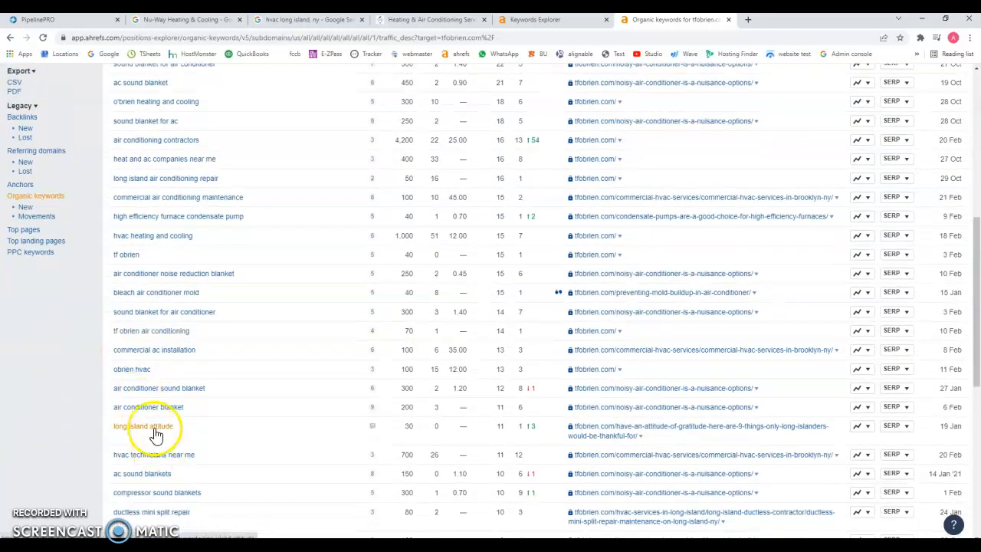
{"action": "mouse_move", "coordinate": [155, 460]}
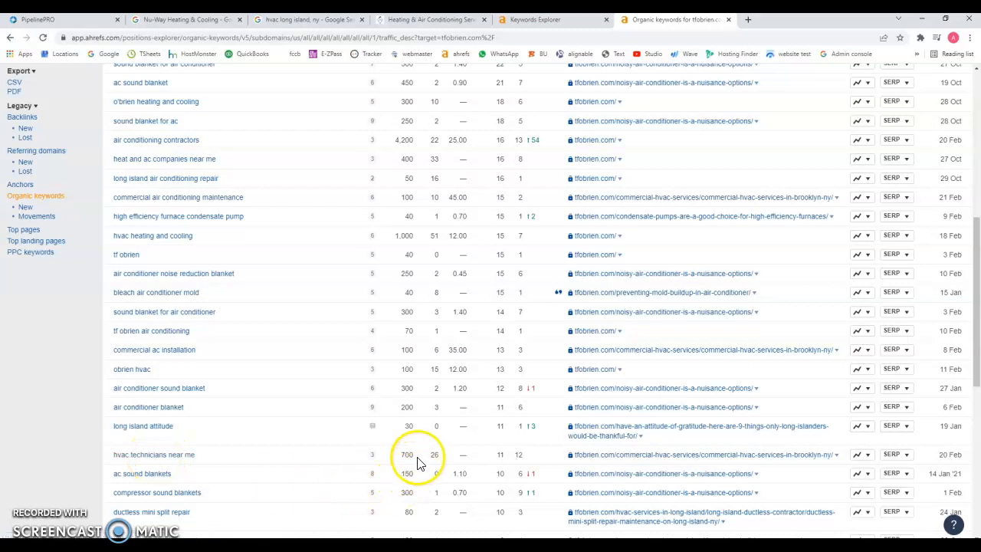
{"action": "double_click", "coordinate": [406, 453]}
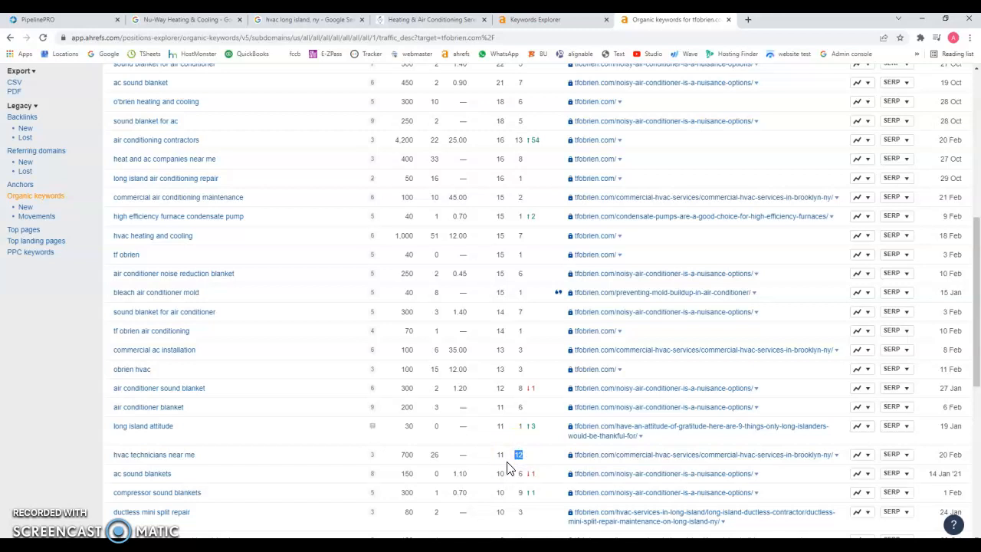
{"action": "scroll", "scroll_direction": "down", "scroll_amount": 3}
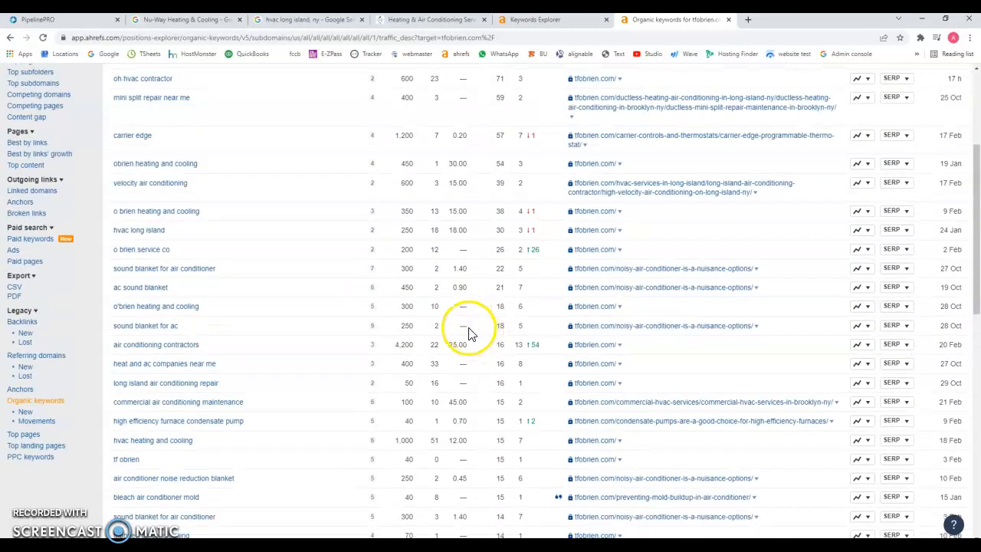
Step: Switch back to the T.F. O'Brien homepage tab
{"action": "left_click", "coordinate": [429, 19]}
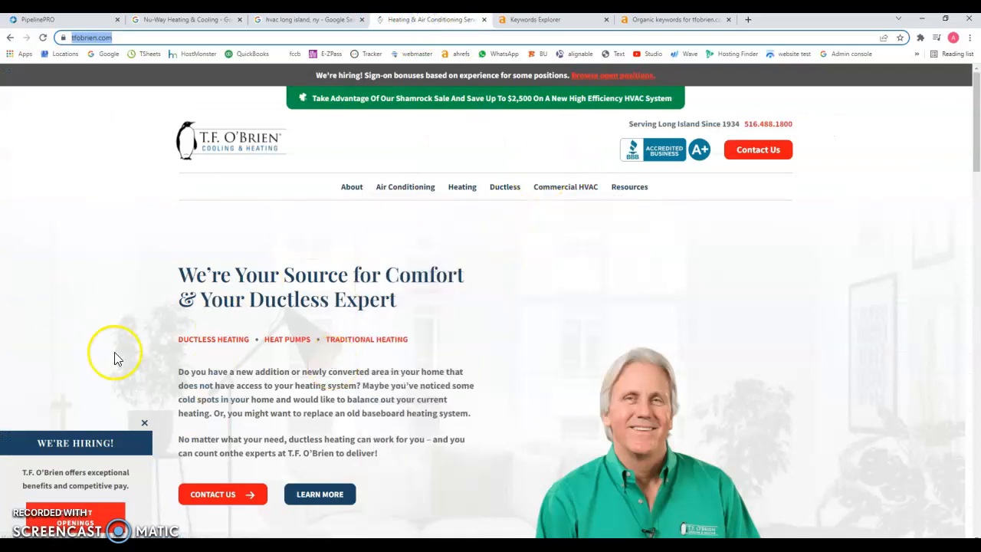
{"action": "mouse_move", "coordinate": [135, 353]}
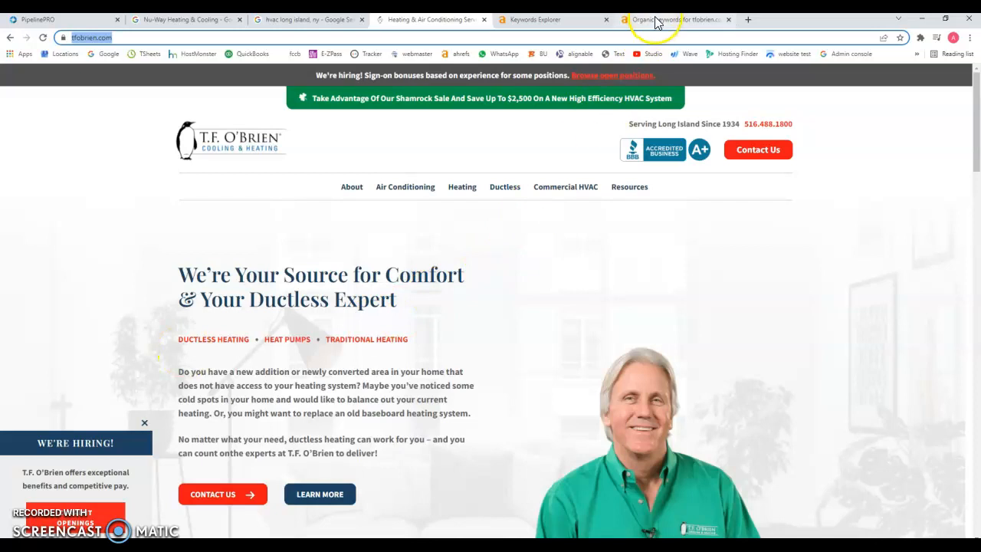
Step: Show Keywords Explorer matching terms for 'hvac long island ny' (52 keywords, volume 80)
{"action": "left_click", "coordinate": [674, 18]}
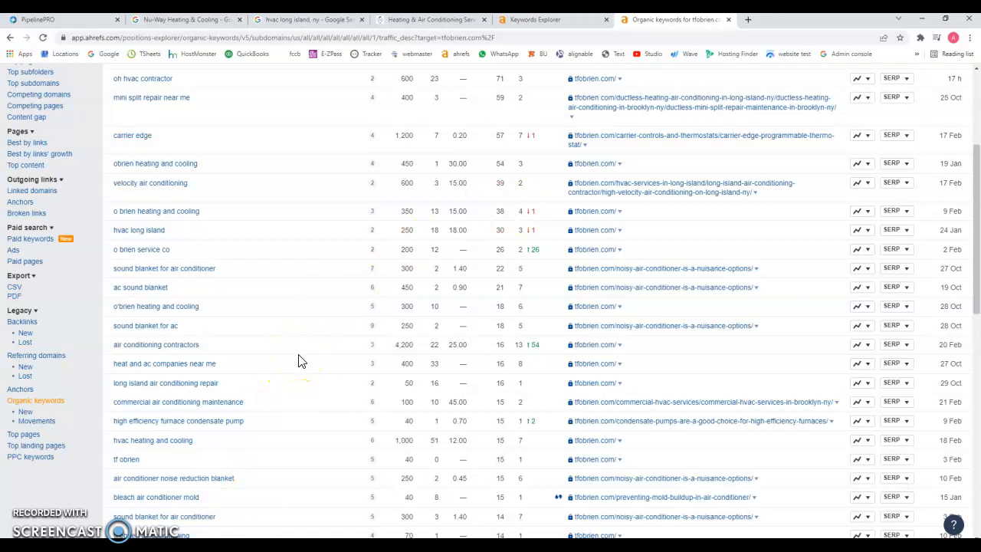
{"action": "scroll", "scroll_direction": "down", "scroll_amount": 3}
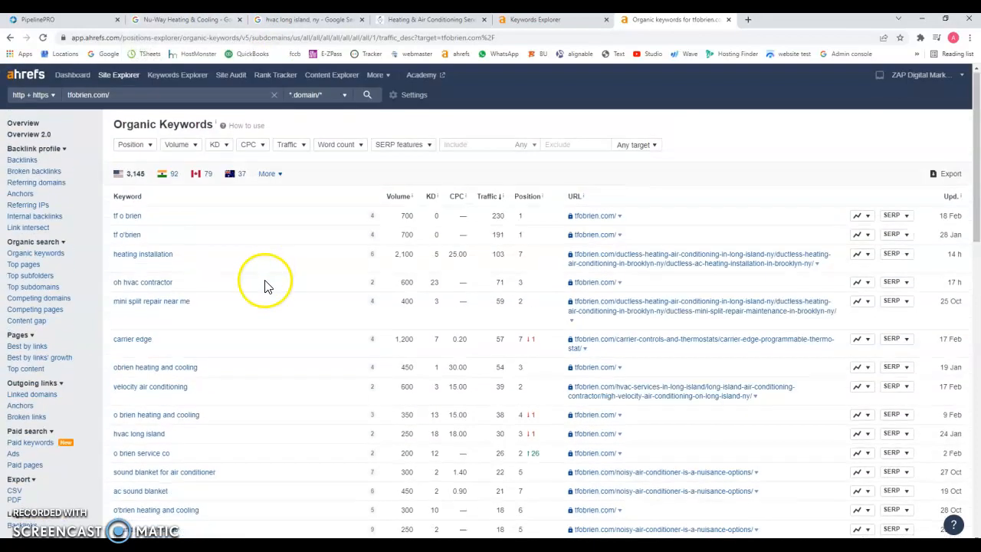
{"action": "left_click", "coordinate": [430, 18]}
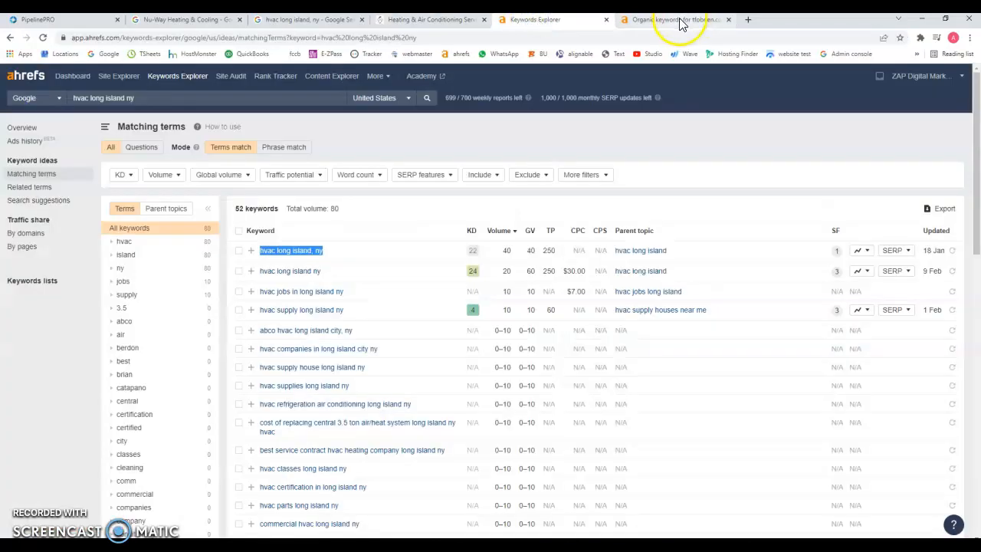
Step: Return to tfobrien.com's site overview and load the referring domains history chart
{"action": "left_click", "coordinate": [674, 18]}
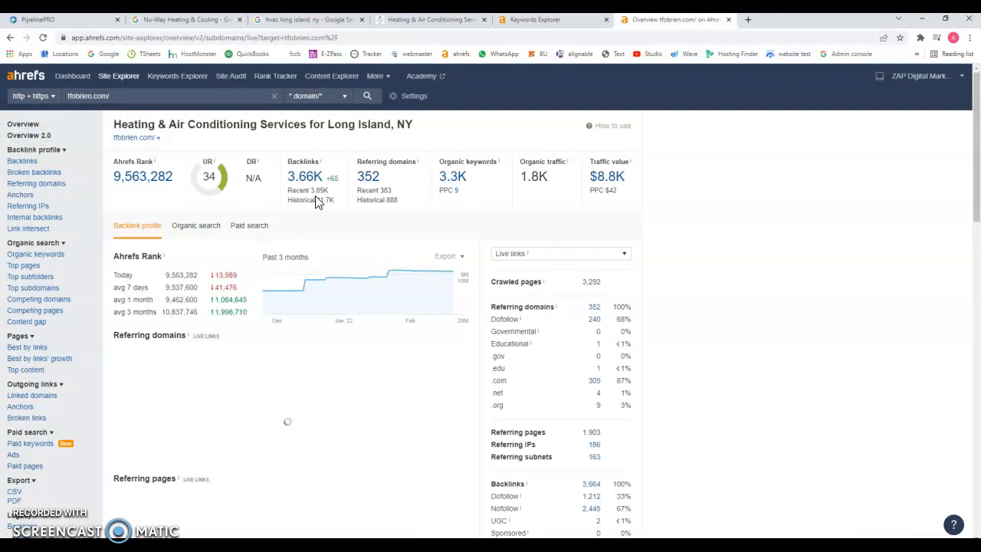
{"action": "left_click", "coordinate": [311, 335]}
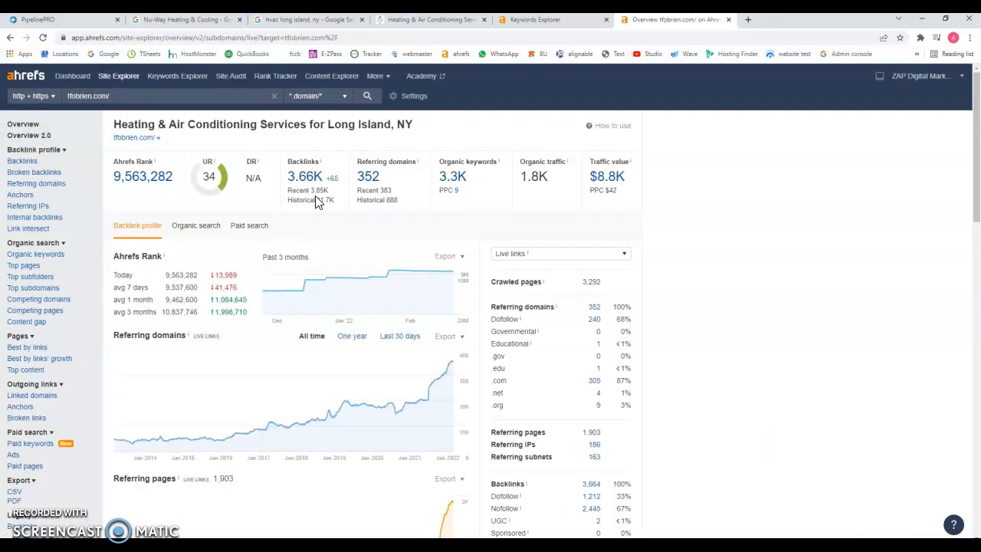